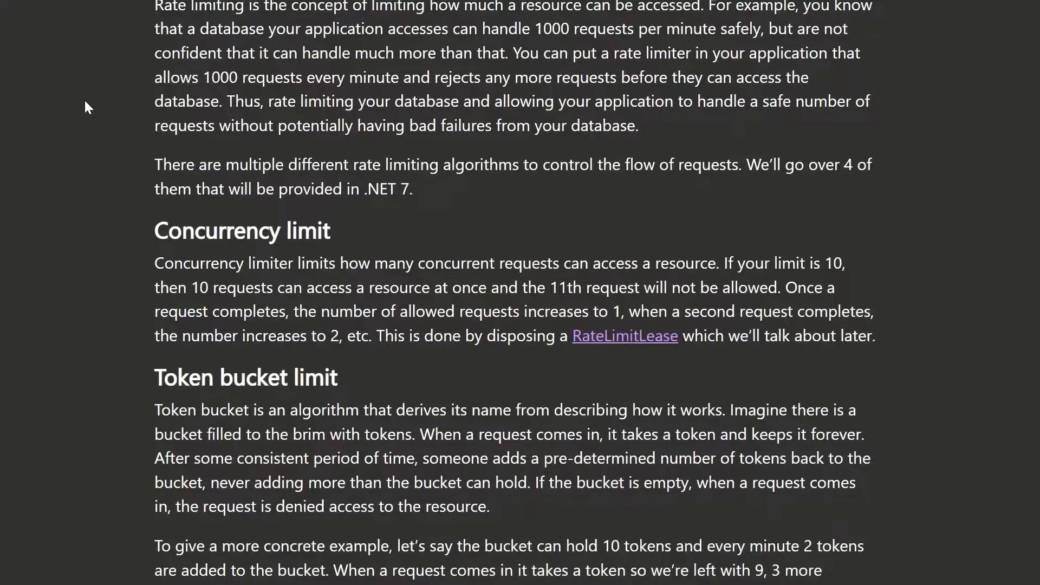
Step: Scroll the blog post past concurrency, token bucket and fixed window sections to Sliding window limit
{"action": "scroll", "scroll_direction": "down", "scroll_amount": 3}
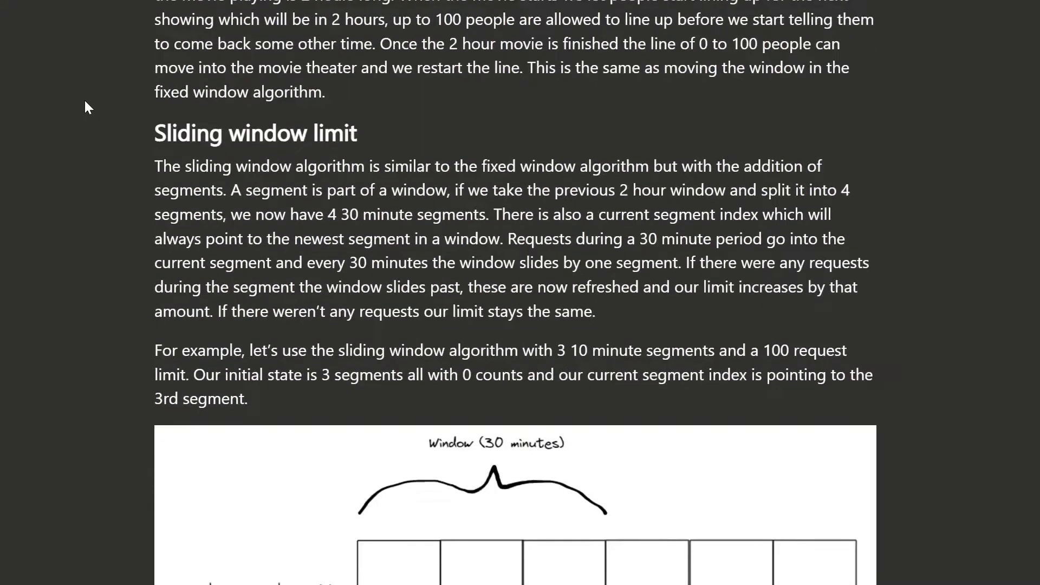
{"action": "scroll", "scroll_direction": "down", "scroll_amount": 3}
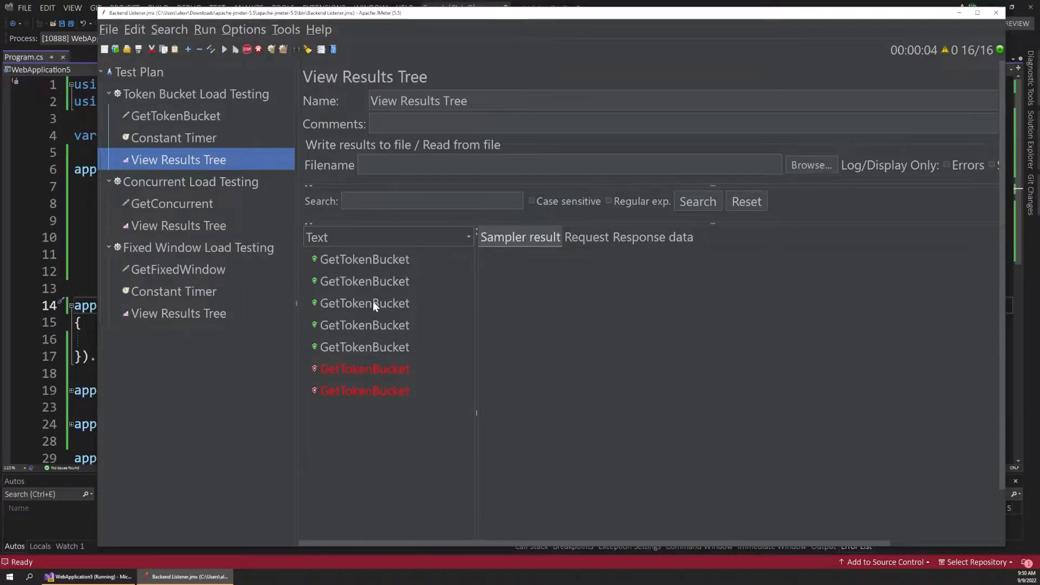
{"action": "left_click", "coordinate": [364, 324]}
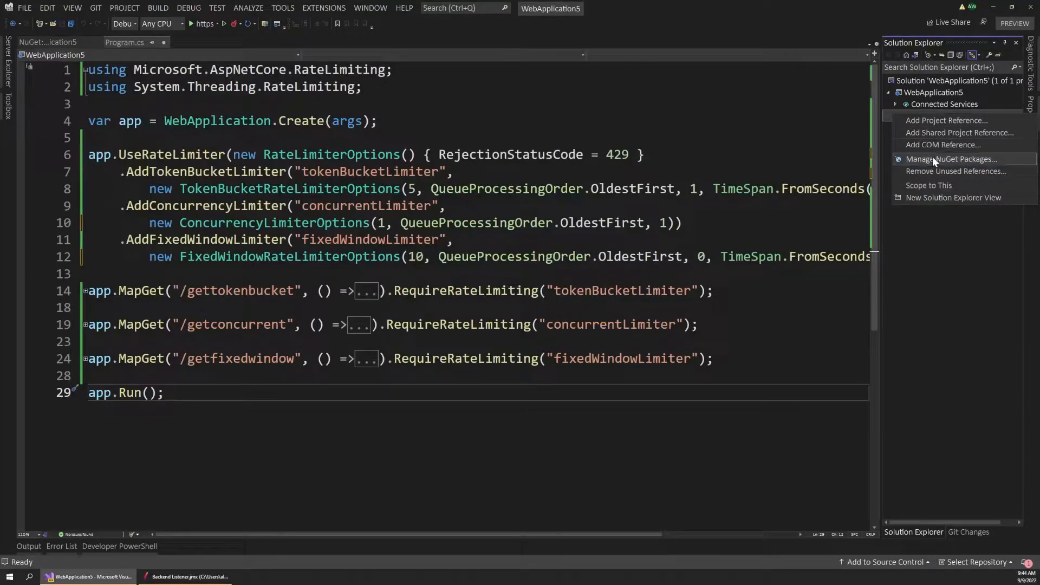
{"action": "left_click", "coordinate": [950, 158]}
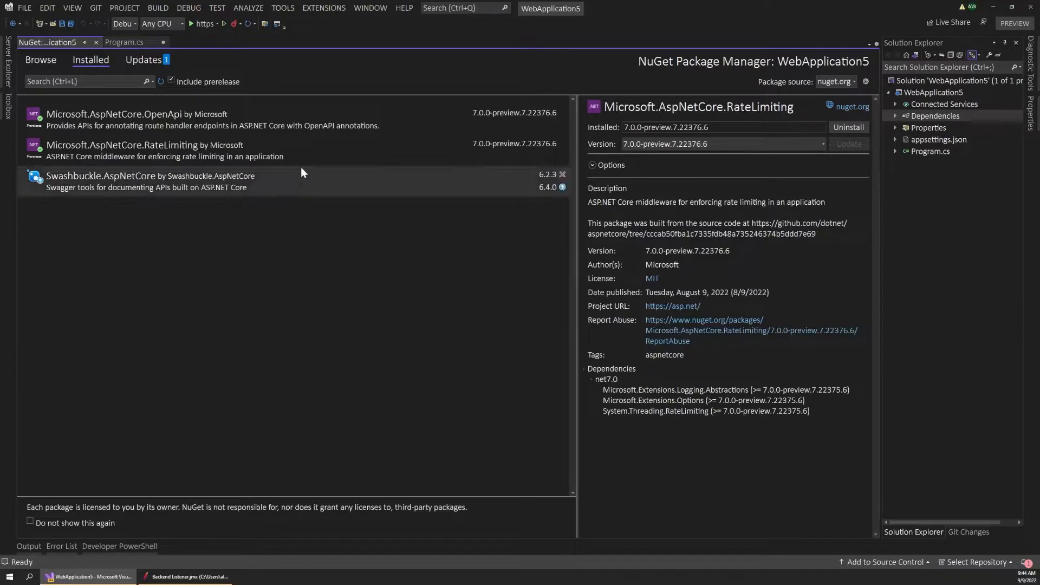
{"action": "left_click", "coordinate": [166, 150]}
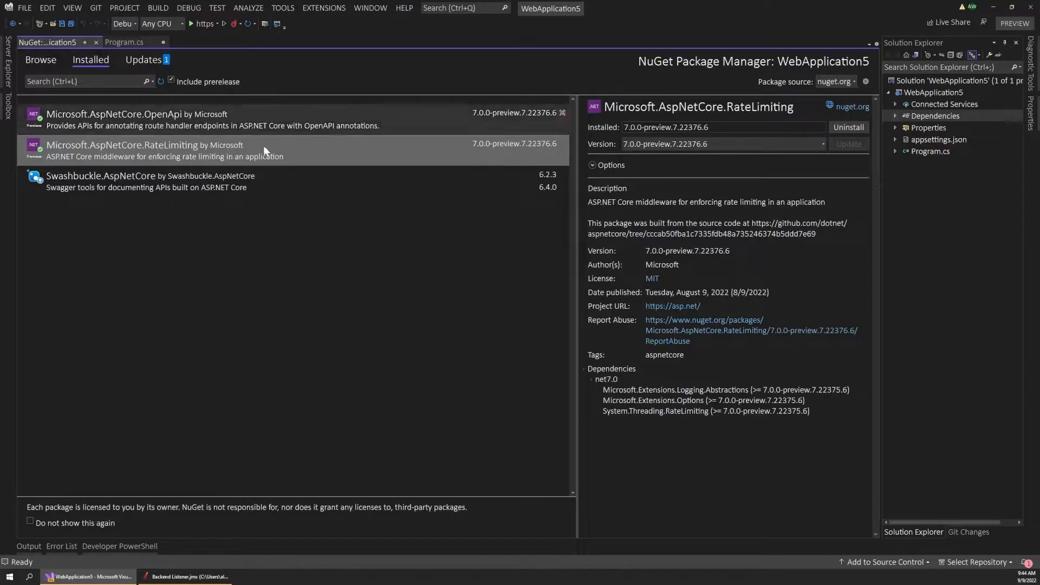
{"action": "mouse_move", "coordinate": [357, 160]}
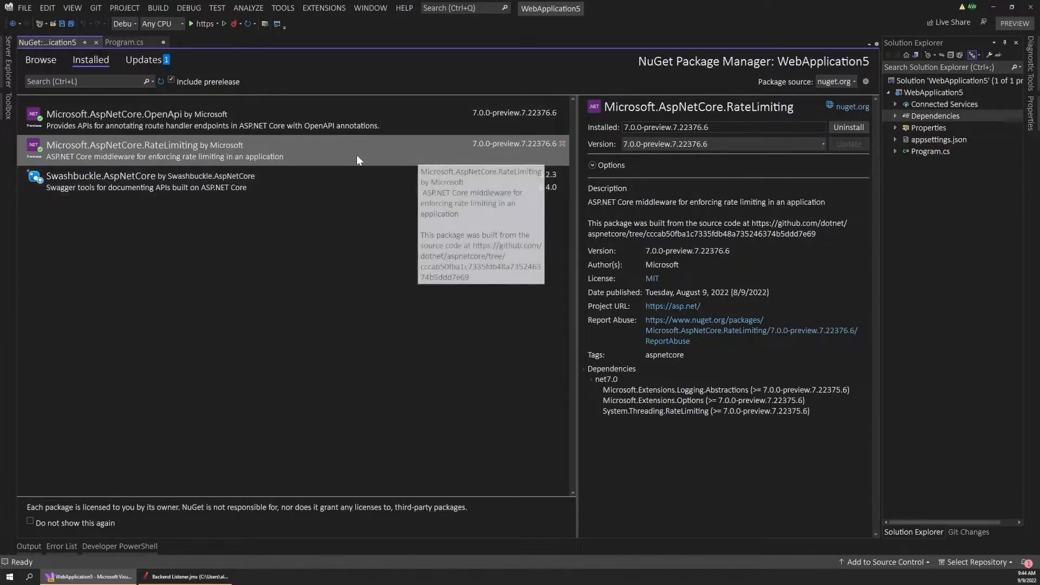
{"action": "mouse_move", "coordinate": [486, 173]}
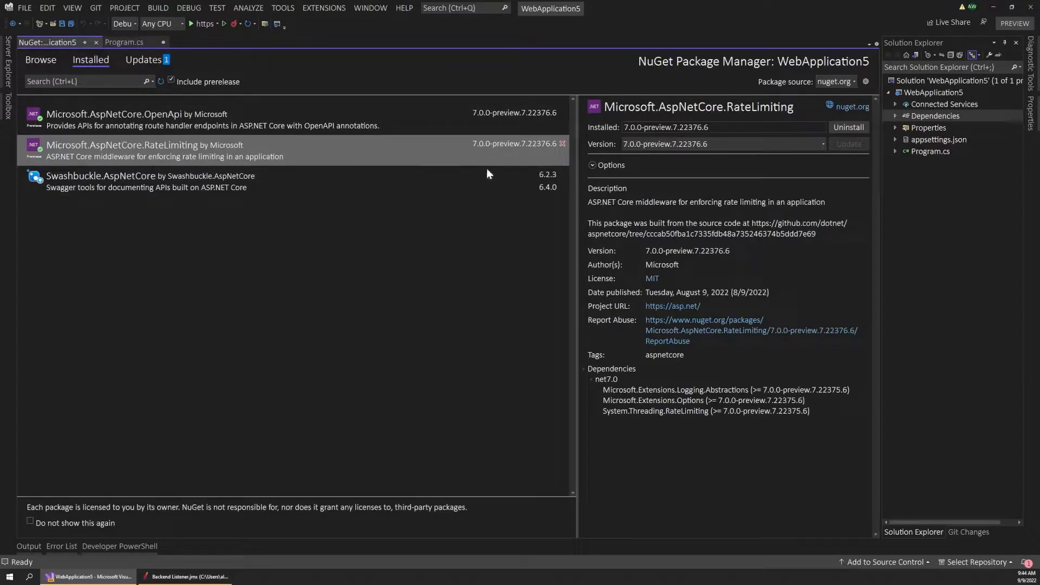
{"action": "left_click", "coordinate": [123, 42]}
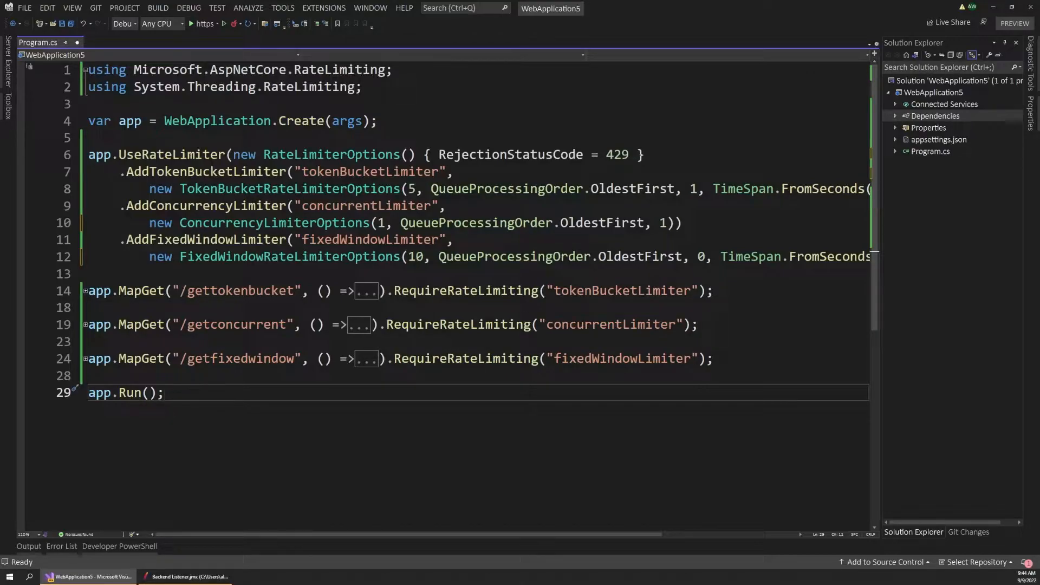
{"action": "double_click", "coordinate": [172, 155]}
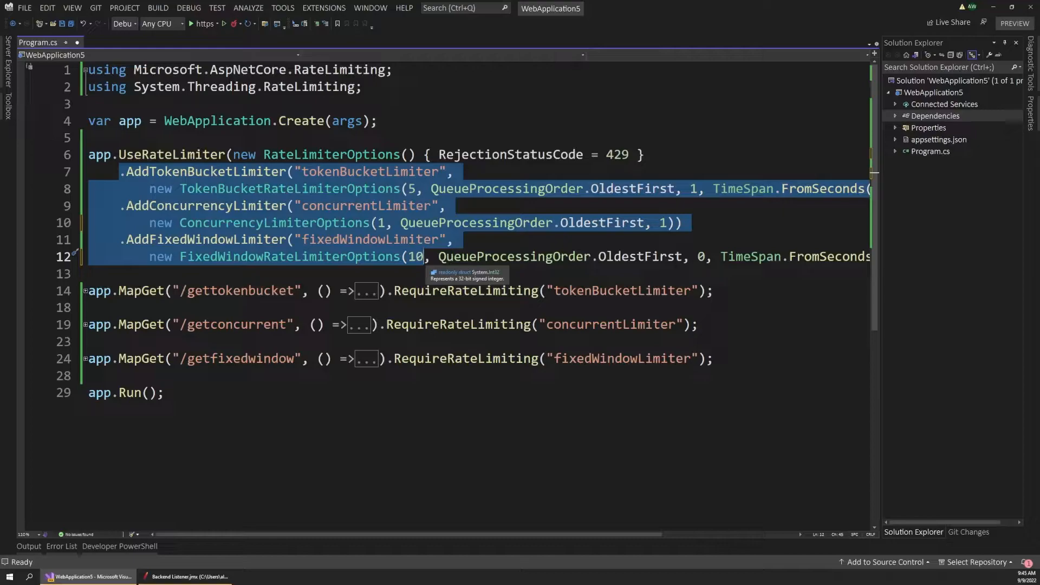
{"action": "mouse_move", "coordinate": [372, 172]}
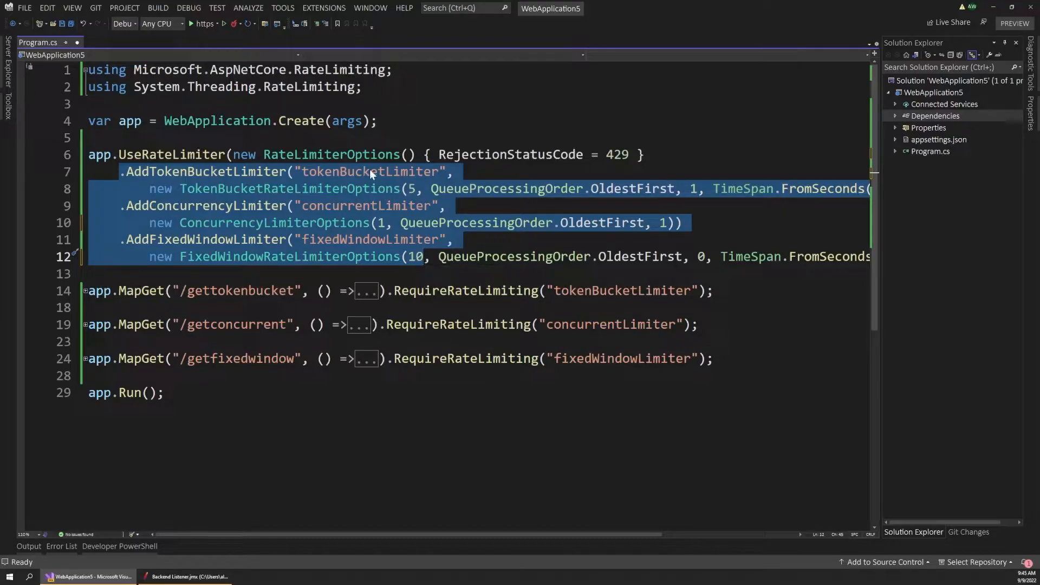
Step: Highlight QueueProcessingOrder so its OldestFirst uses in the limiter options stand out
{"action": "double_click", "coordinate": [369, 171]}
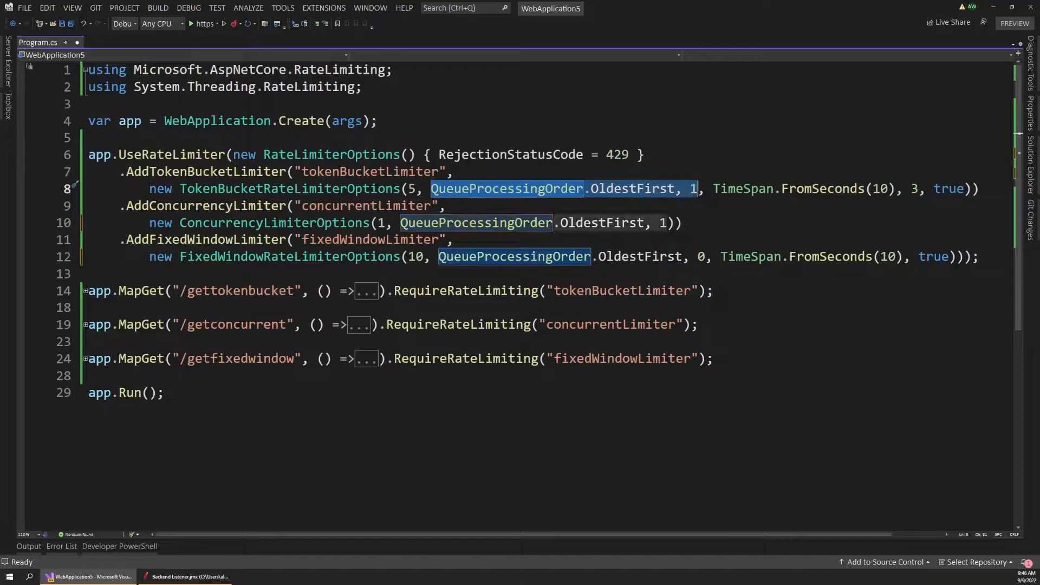
Step: Highlight TimeSpan.FromSeconds(10) in the token bucket options and expand the /gettokenbucket lambda
{"action": "left_click", "coordinate": [659, 189]}
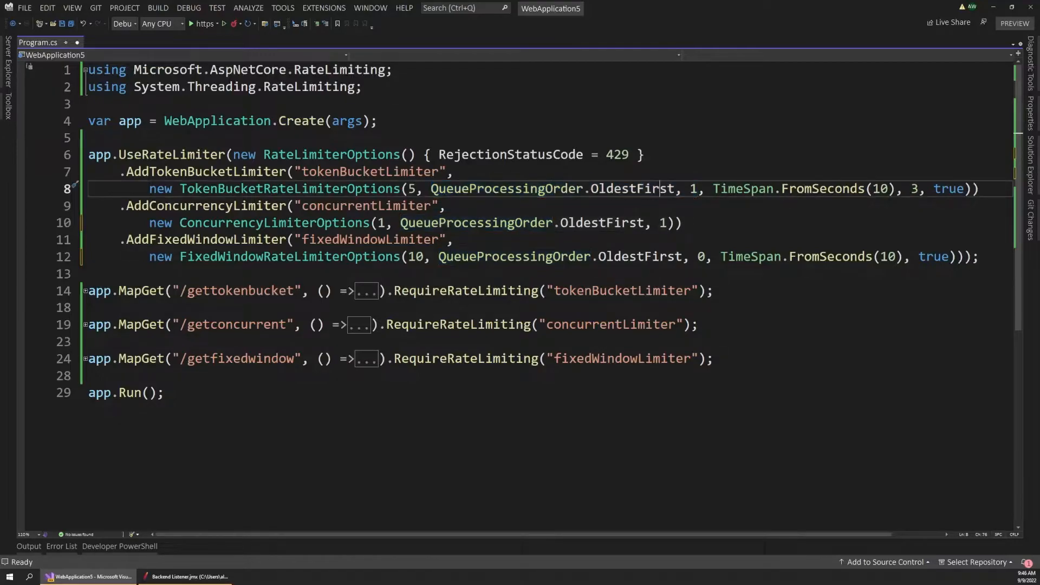
{"action": "double_click", "coordinate": [631, 189]}
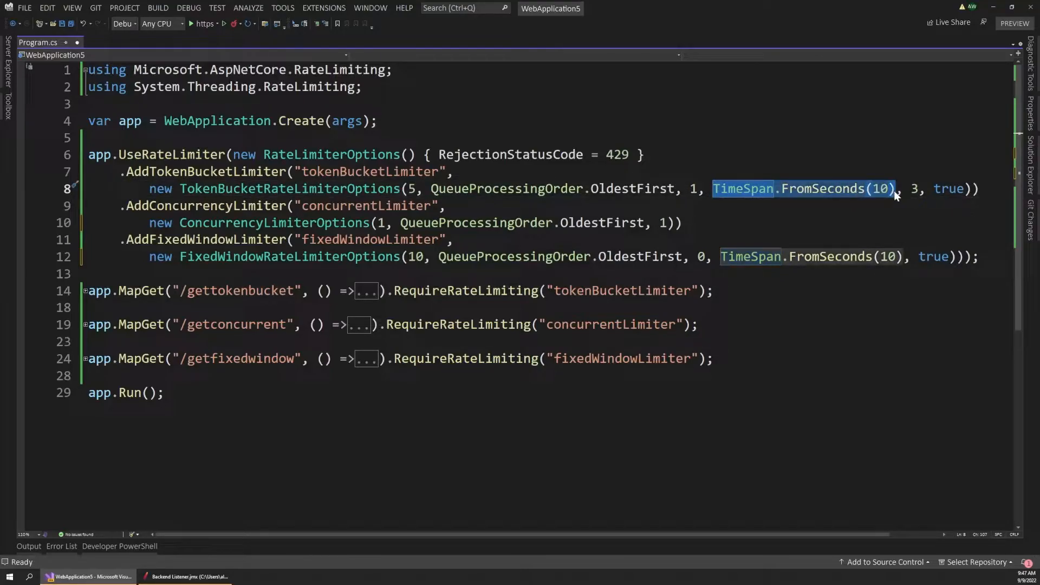
{"action": "mouse_move", "coordinate": [902, 196]}
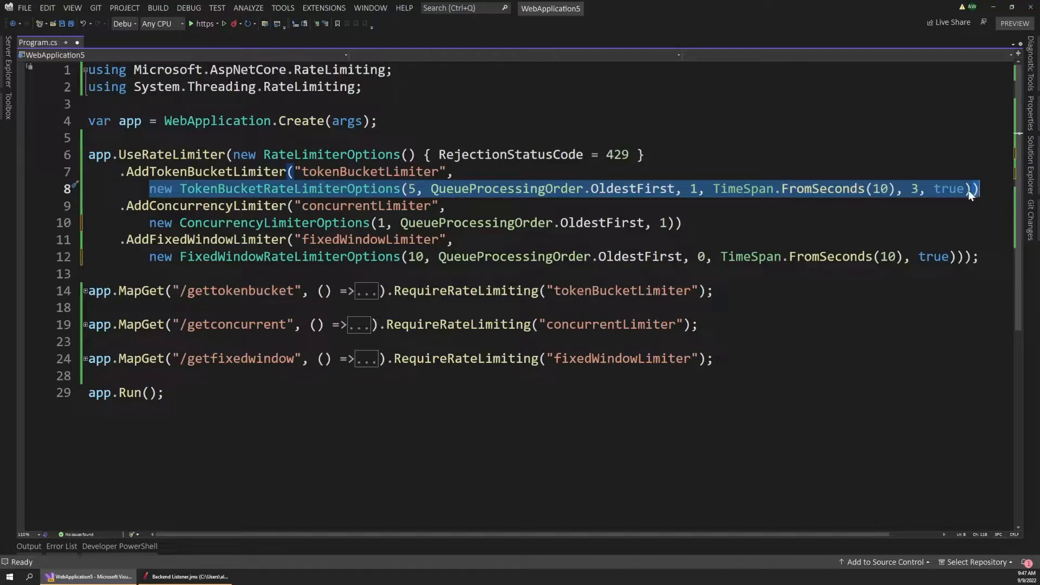
{"action": "double_click", "coordinate": [950, 188]}
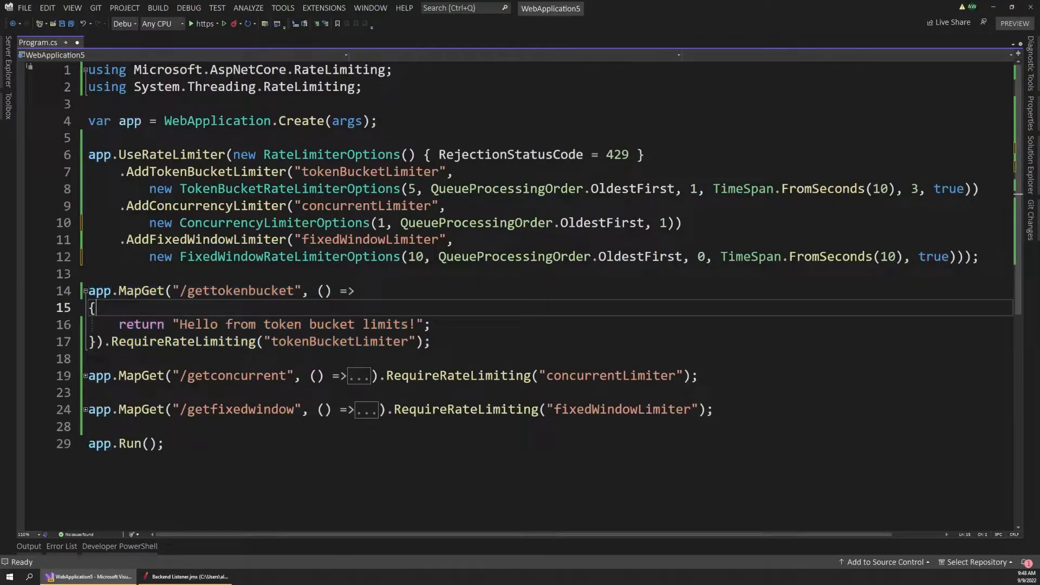
{"action": "double_click", "coordinate": [238, 291]}
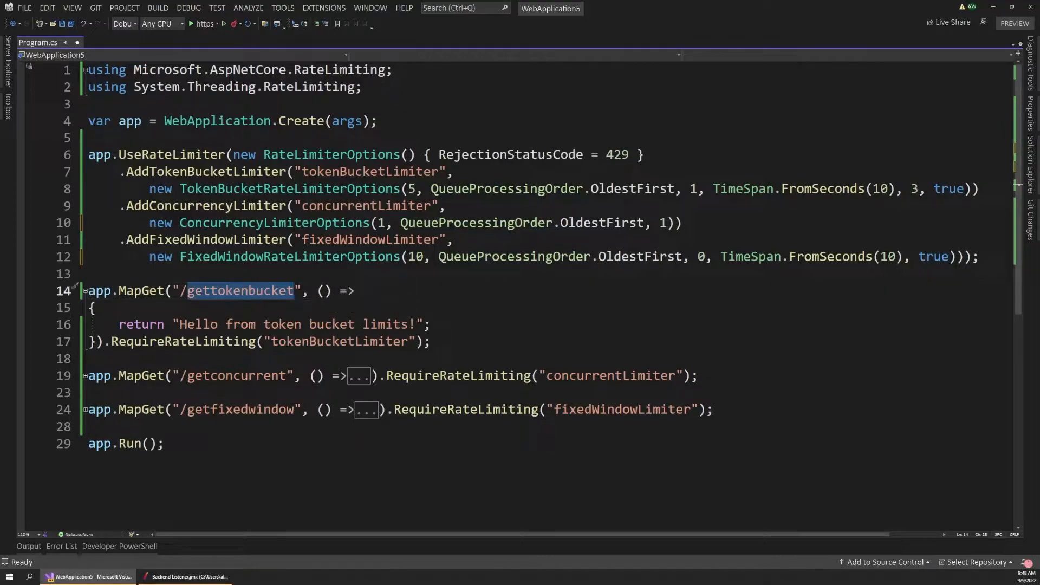
{"action": "double_click", "coordinate": [217, 324]}
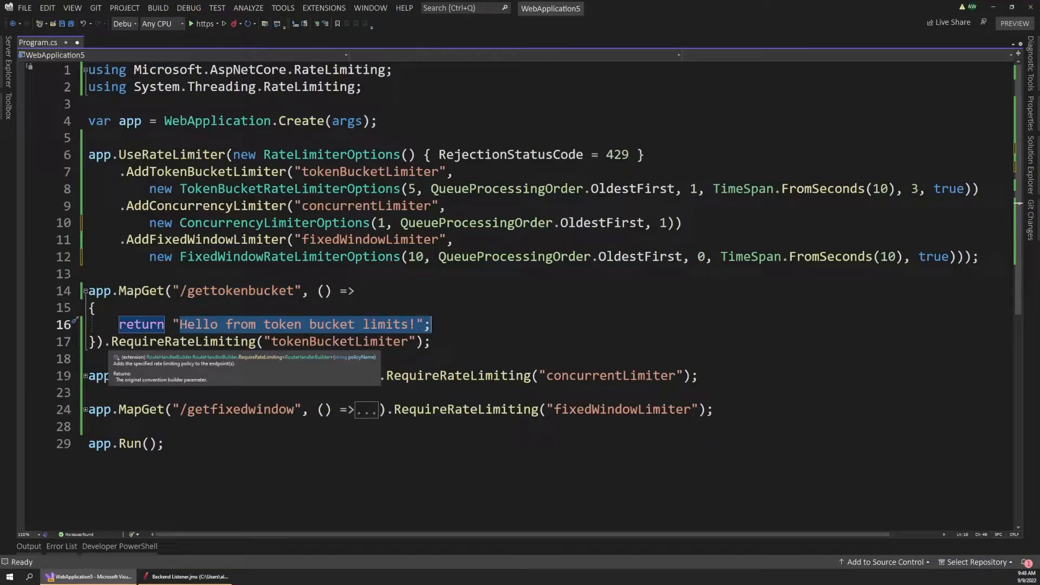
{"action": "left_click", "coordinate": [184, 341]}
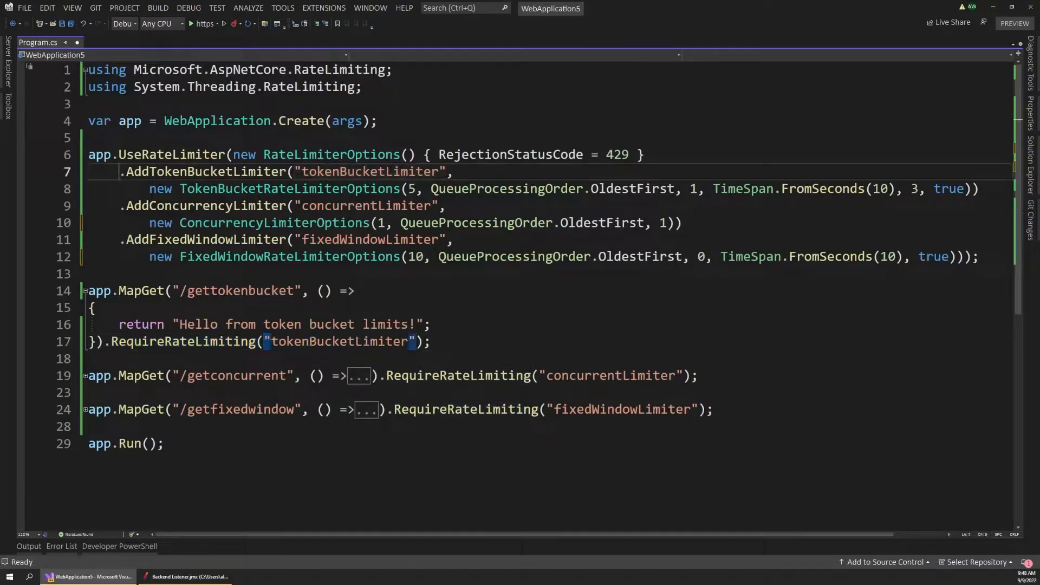
{"action": "left_click_drag", "start_coordinate": [119, 171], "coordinate": [977, 257]}
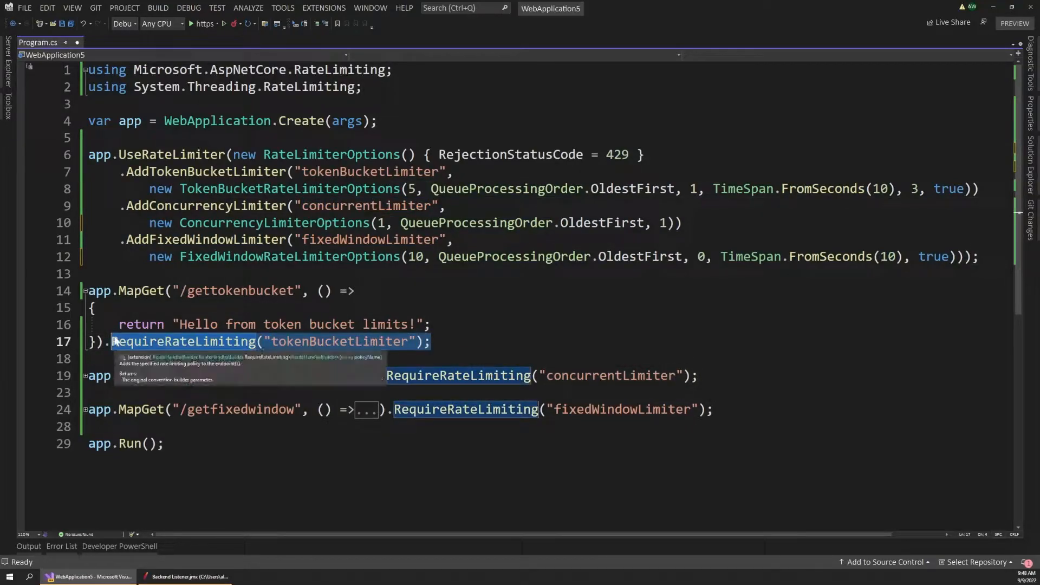
{"action": "left_click", "coordinate": [189, 575]}
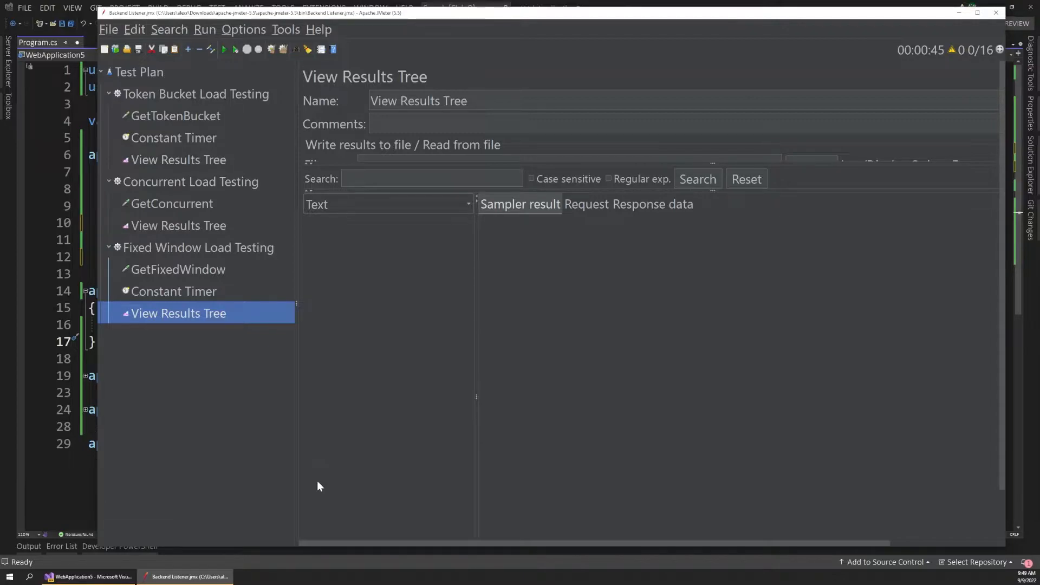
{"action": "mouse_move", "coordinate": [323, 480]}
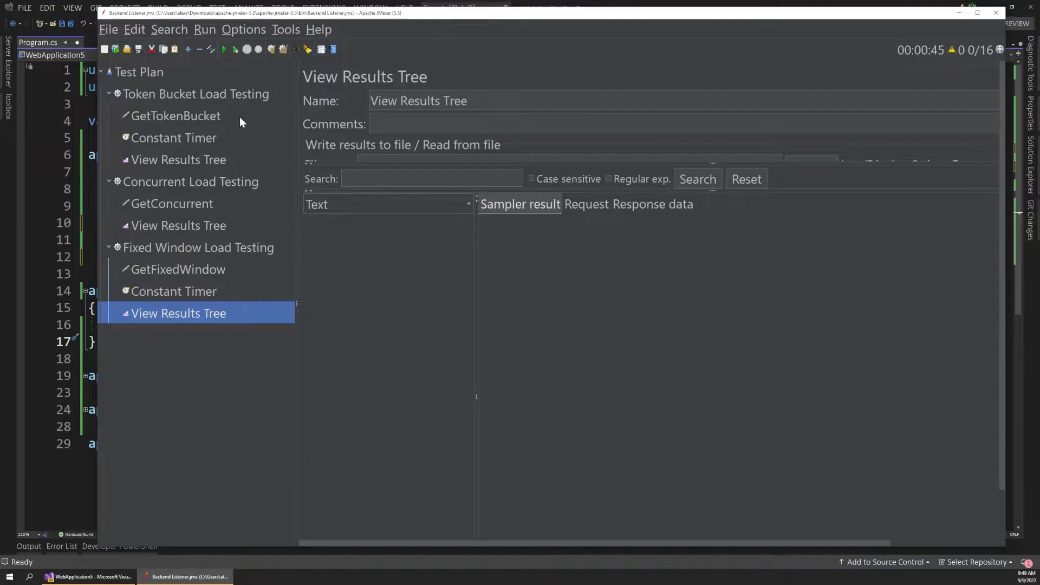
Step: Review the Token Bucket Load Testing group's 3 threads and infinite loop against the endpoint code
{"action": "left_click", "coordinate": [195, 93]}
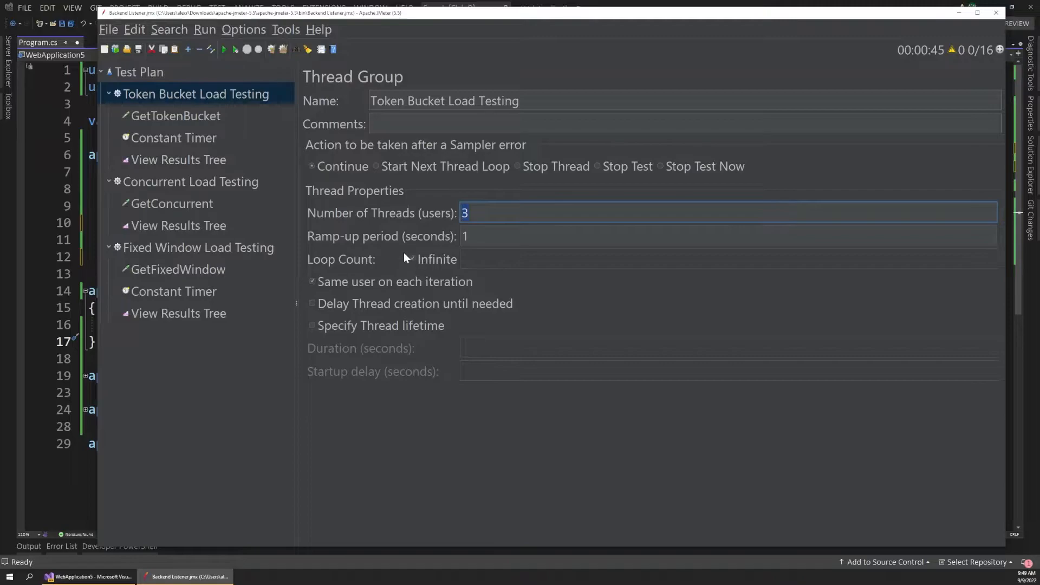
{"action": "left_click", "coordinate": [412, 259]}
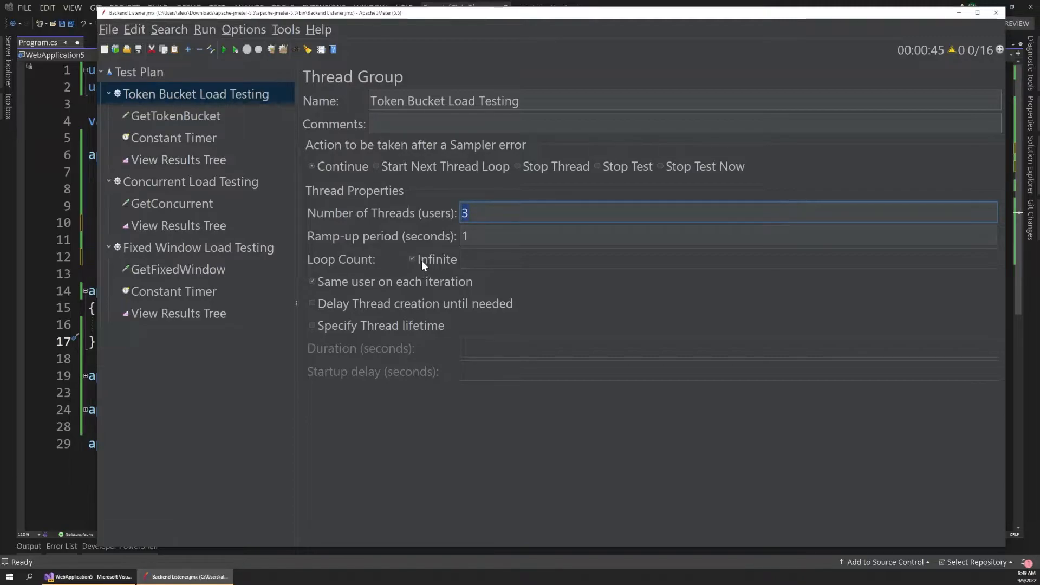
{"action": "left_click", "coordinate": [176, 116]}
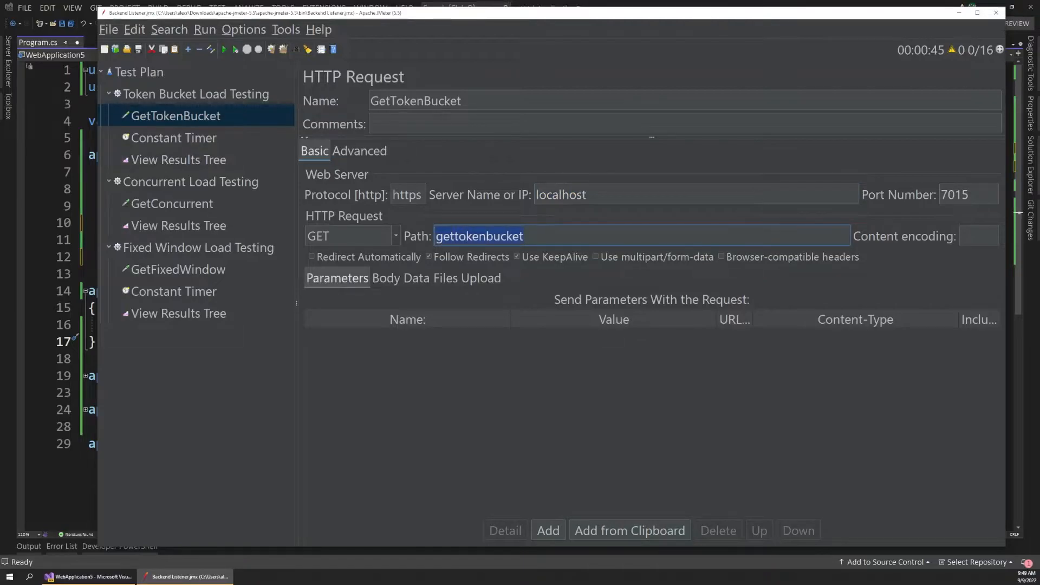
{"action": "left_click", "coordinate": [90, 575]}
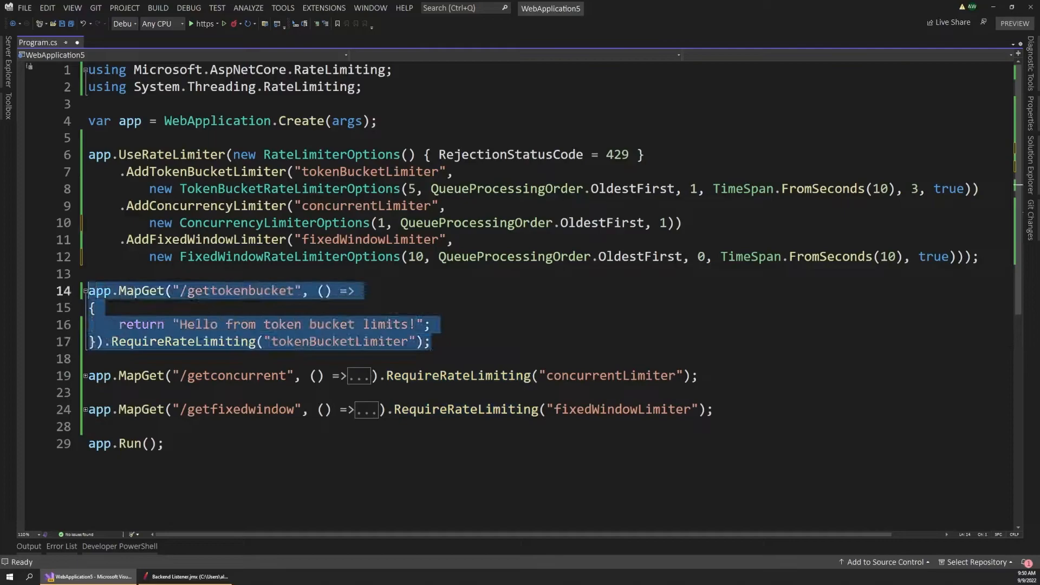
Step: Confirm the token bucket Constant Timer's 1000 ms delay, then return to the code editor
{"action": "left_click", "coordinate": [187, 575]}
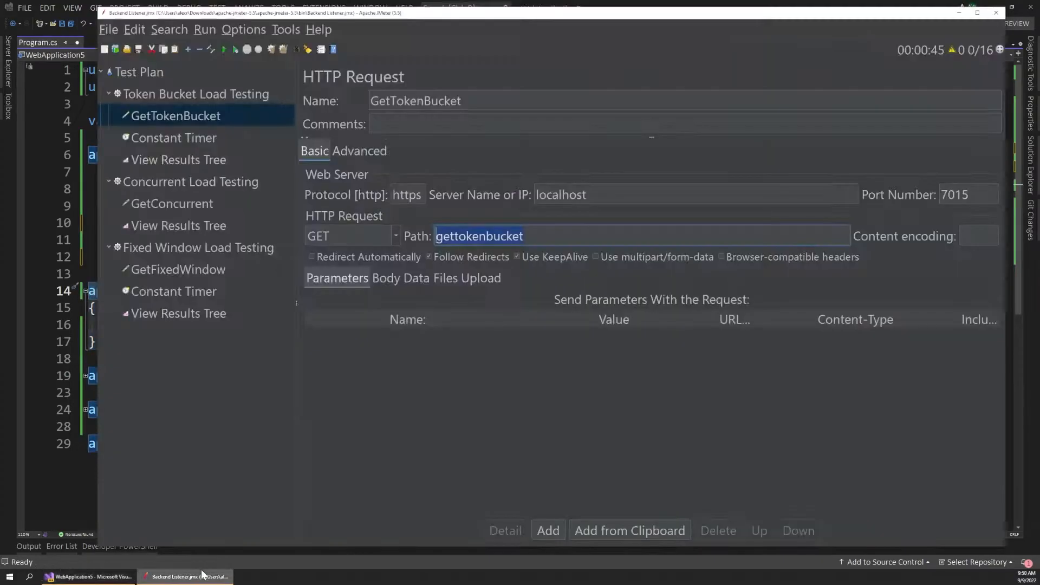
{"action": "left_click", "coordinate": [174, 137]}
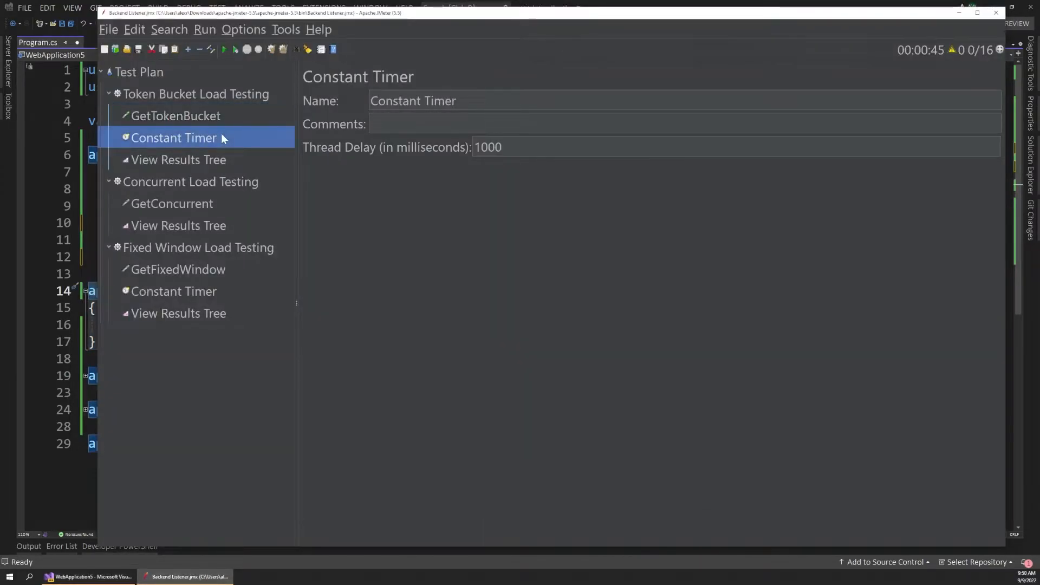
{"action": "double_click", "coordinate": [487, 146]}
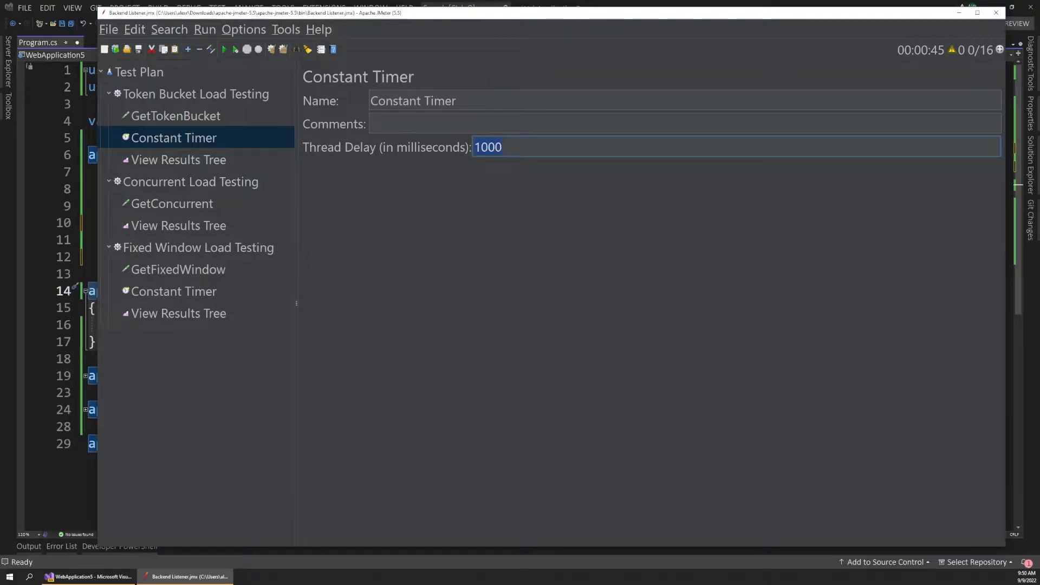
{"action": "mouse_move", "coordinate": [238, 160]}
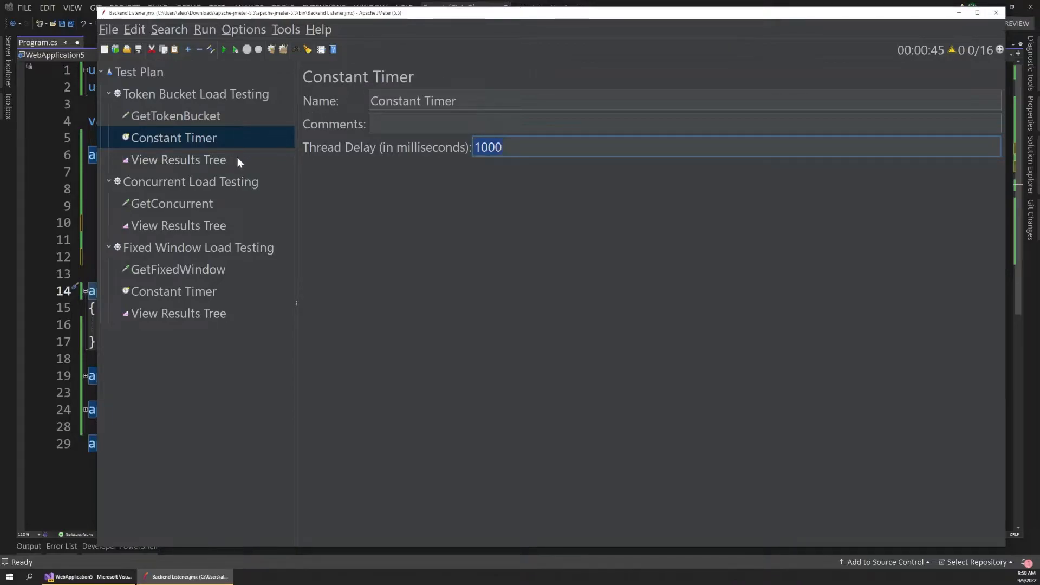
{"action": "left_click", "coordinate": [178, 160]}
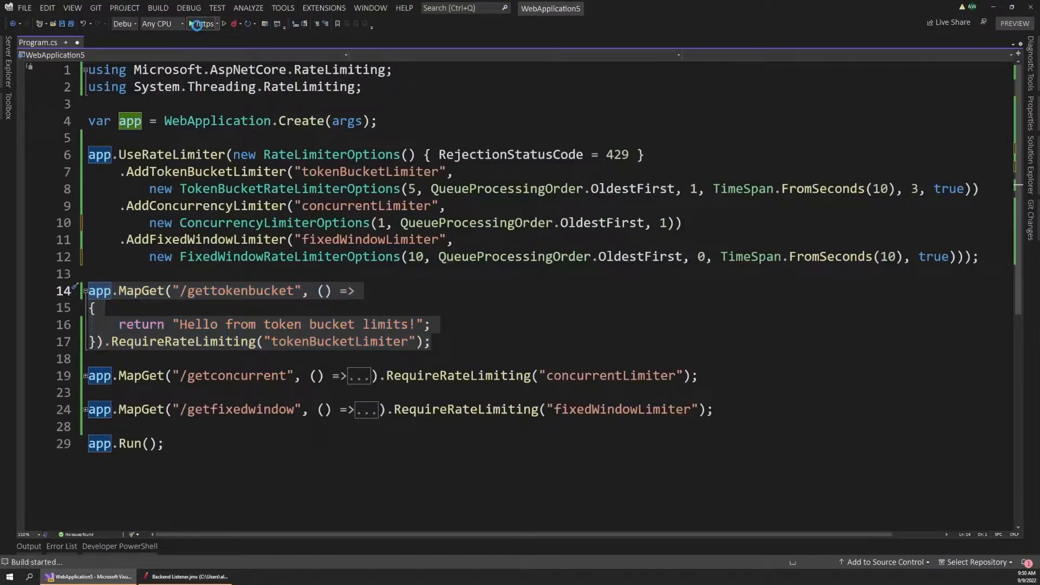
Step: Start WebApplication5 under the https debugger and bring the JMeter plan back to front
{"action": "left_click", "coordinate": [199, 22]}
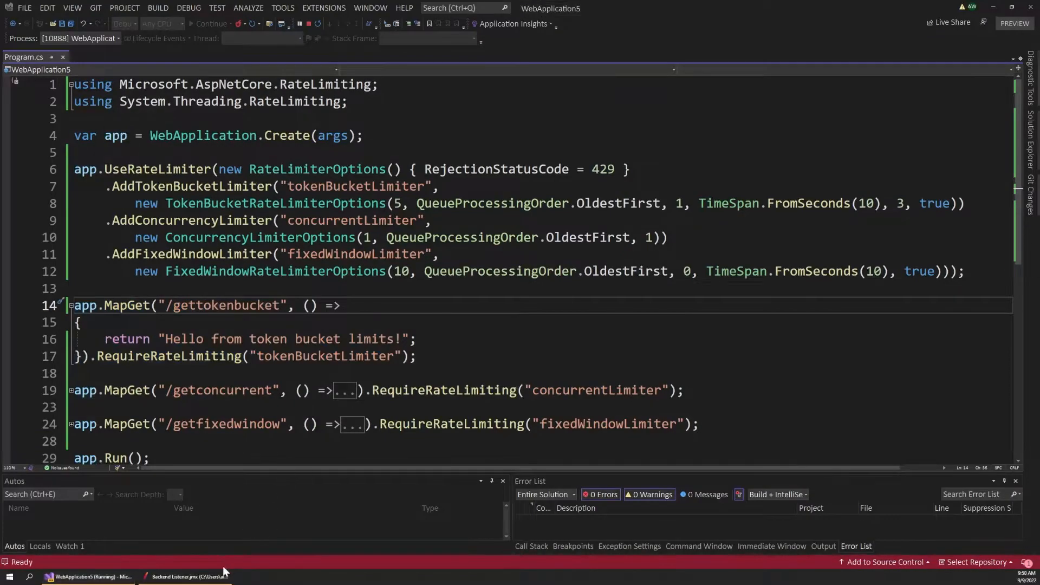
{"action": "left_click", "coordinate": [187, 575]}
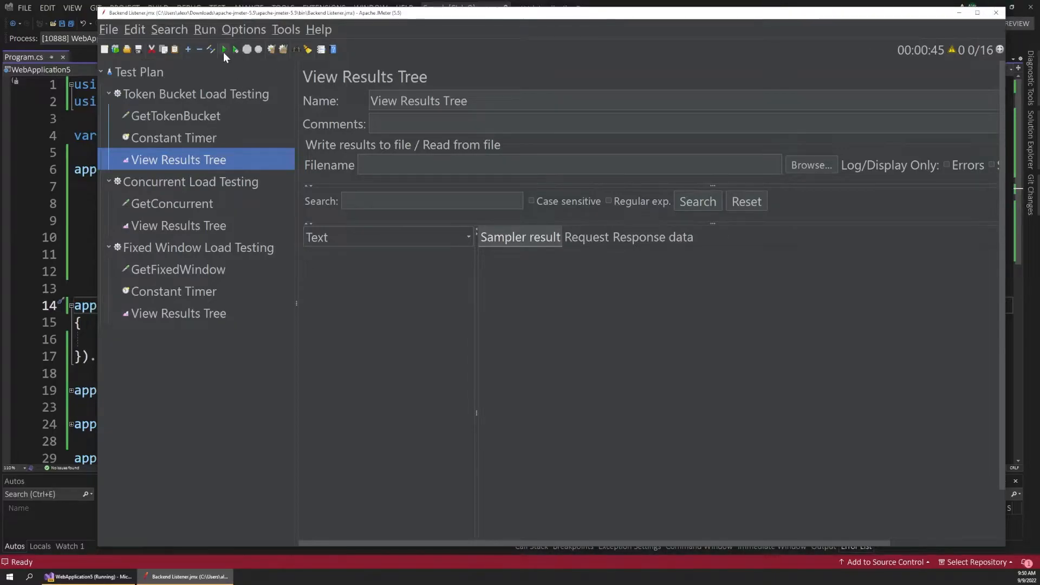
Step: Run the token bucket load test and compare a 200 OK GetTokenBucket sample with a 429 rejection
{"action": "left_click", "coordinate": [224, 49]}
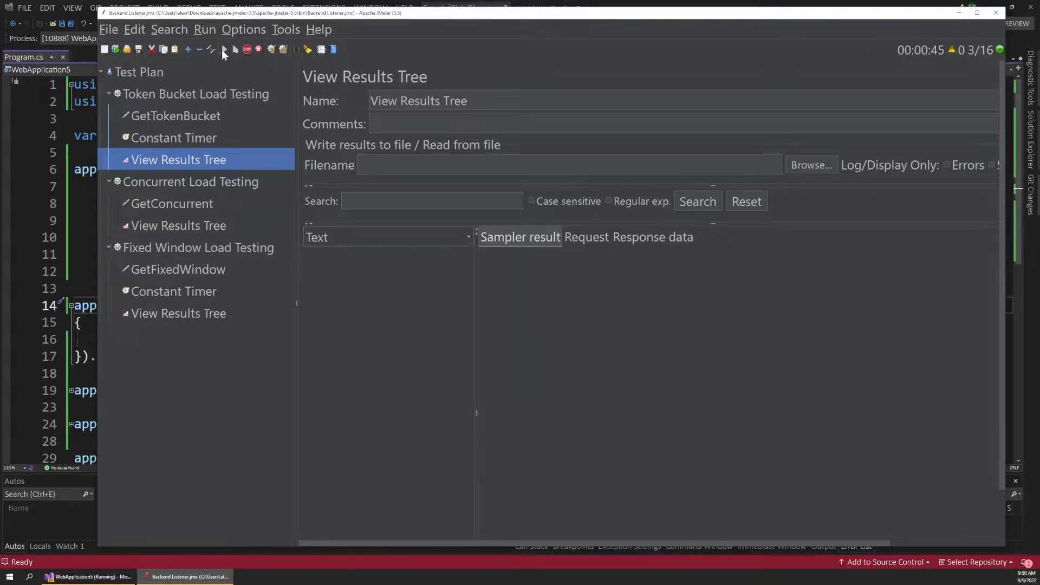
{"action": "left_click", "coordinate": [225, 49]}
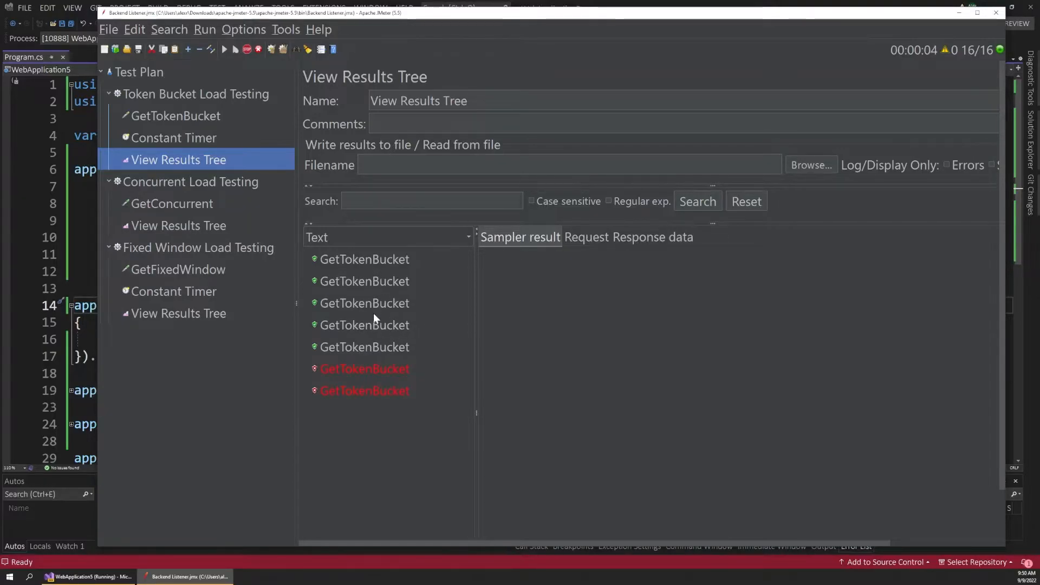
{"action": "left_click", "coordinate": [364, 324]}
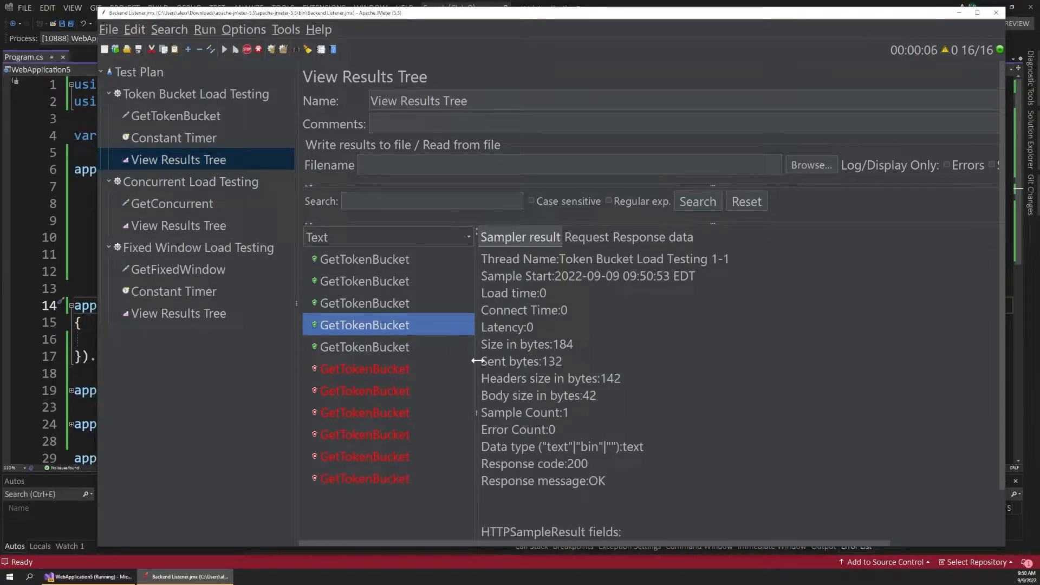
{"action": "left_click", "coordinate": [364, 391]}
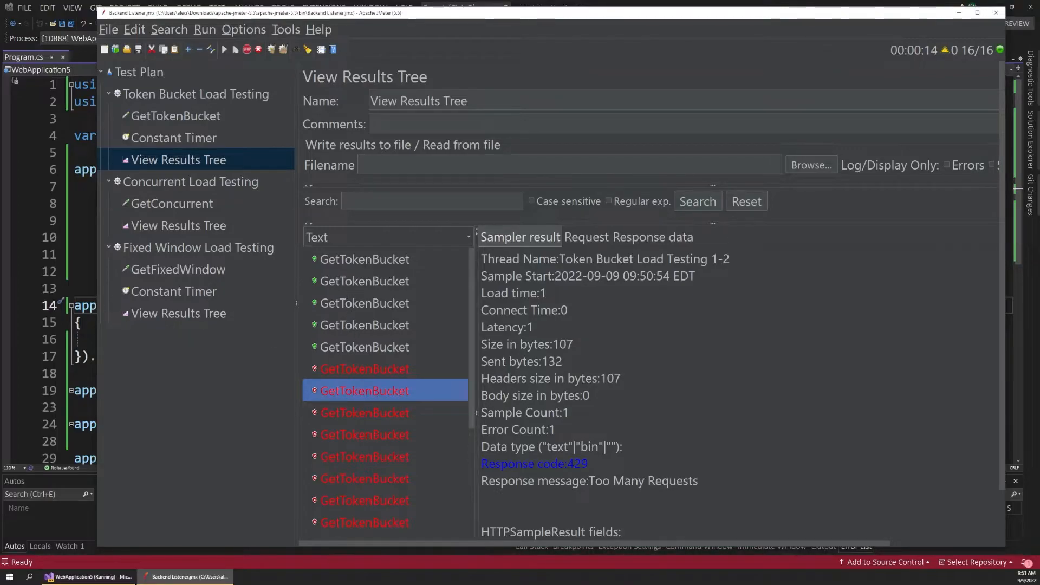
Step: Relate the results to the token bucket limiter settings in code, then stop the test
{"action": "left_click", "coordinate": [87, 575]}
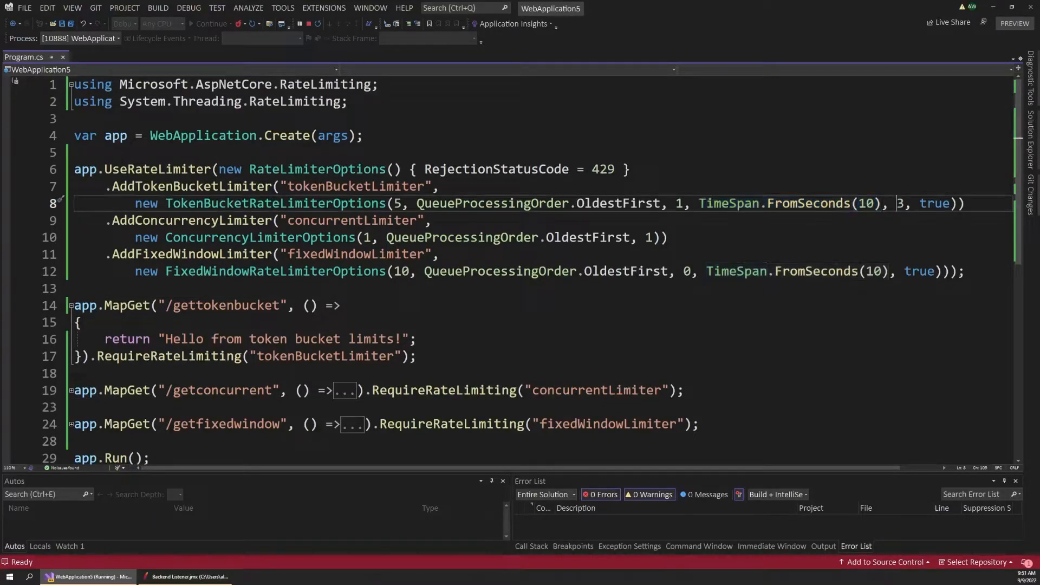
{"action": "left_click", "coordinate": [187, 575]}
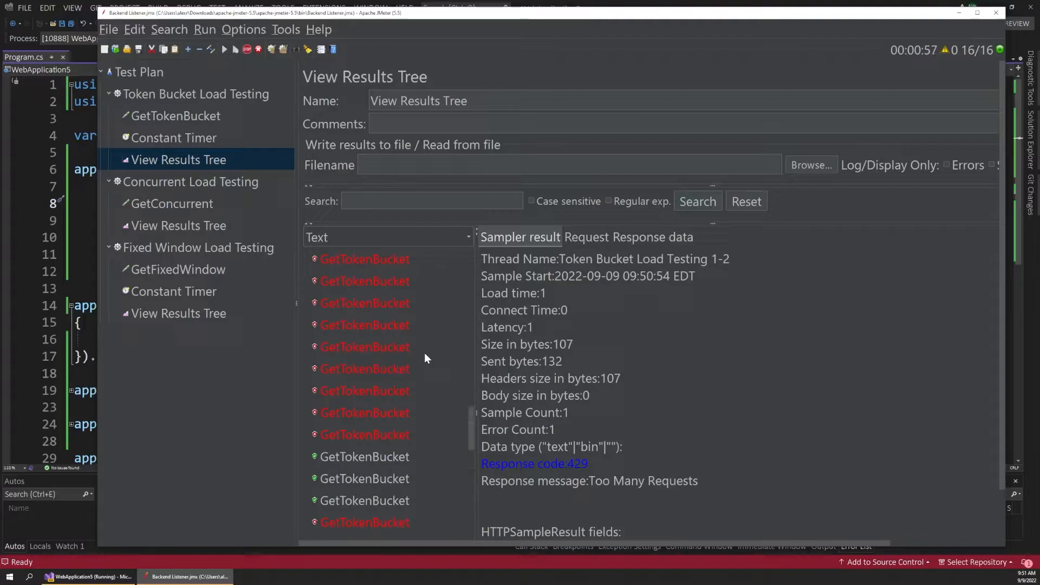
{"action": "left_click", "coordinate": [245, 49]}
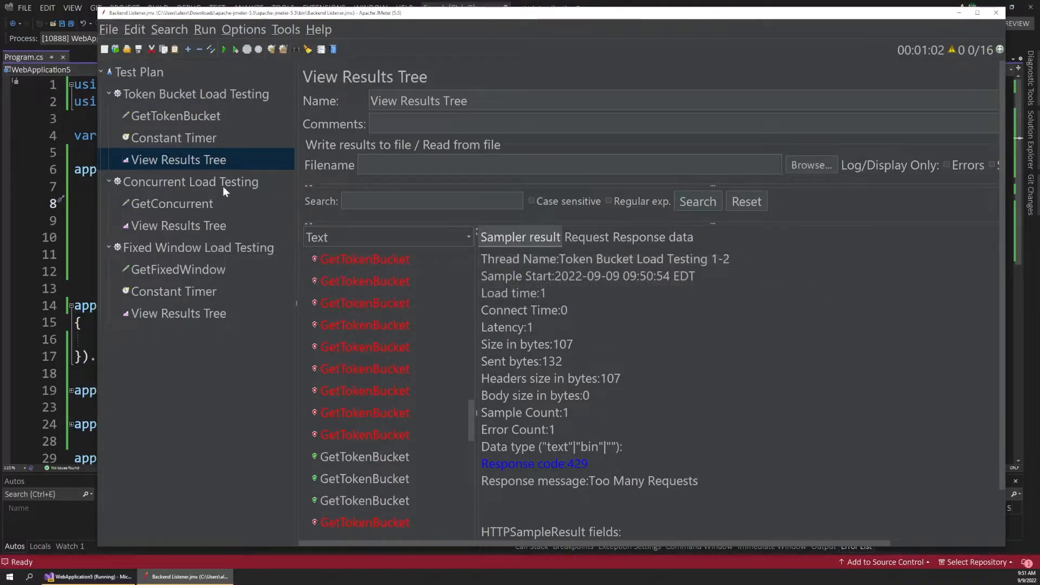
Step: Review the AddConcurrencyLimiter registration and its queue processing order option
{"action": "left_click", "coordinate": [191, 181]}
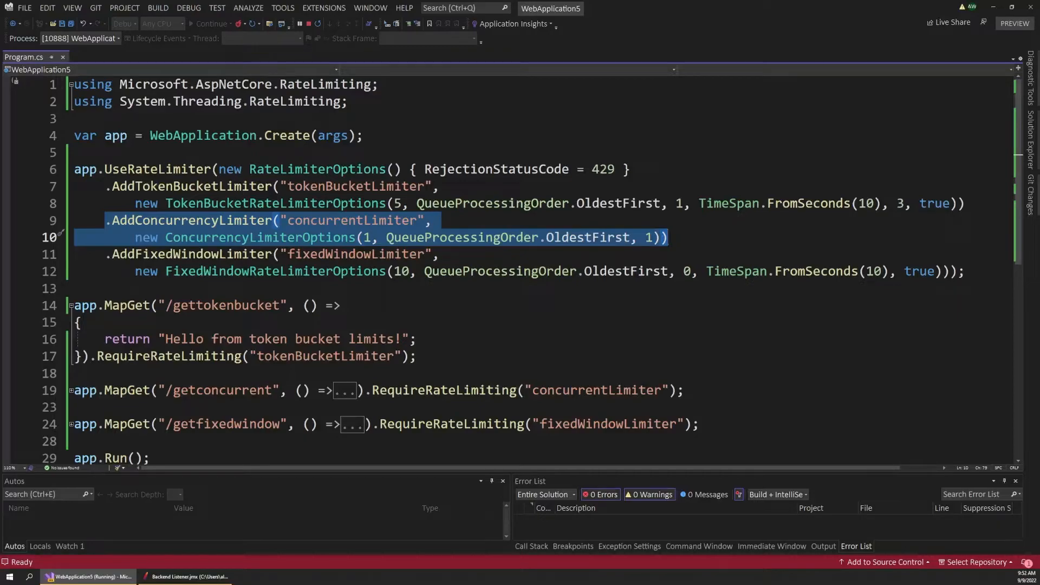
{"action": "mouse_move", "coordinate": [562, 247]}
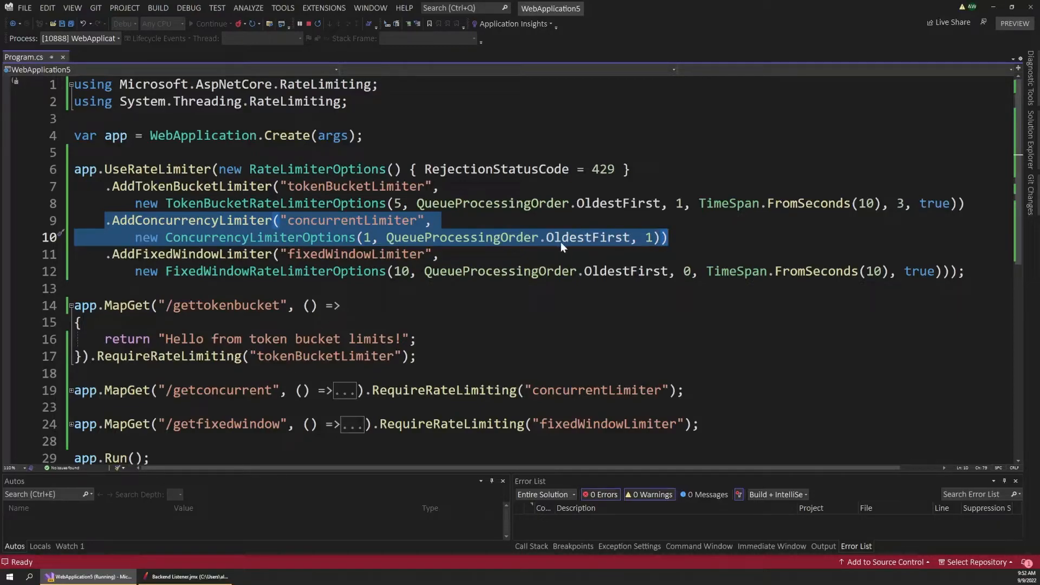
{"action": "double_click", "coordinate": [260, 237]}
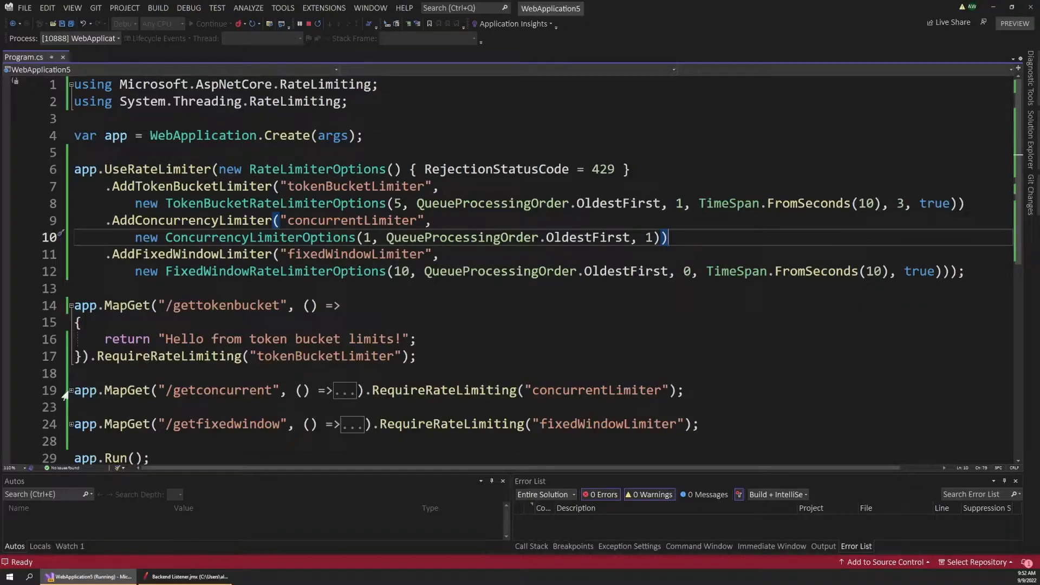
{"action": "scroll", "scroll_direction": "down", "scroll_amount": 3}
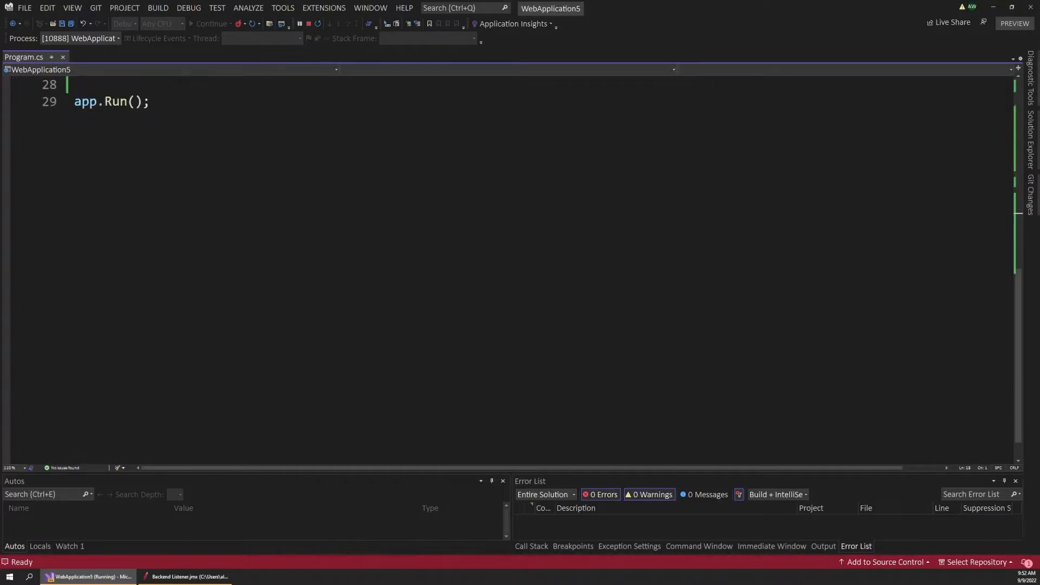
{"action": "scroll", "scroll_direction": "up", "scroll_amount": 3}
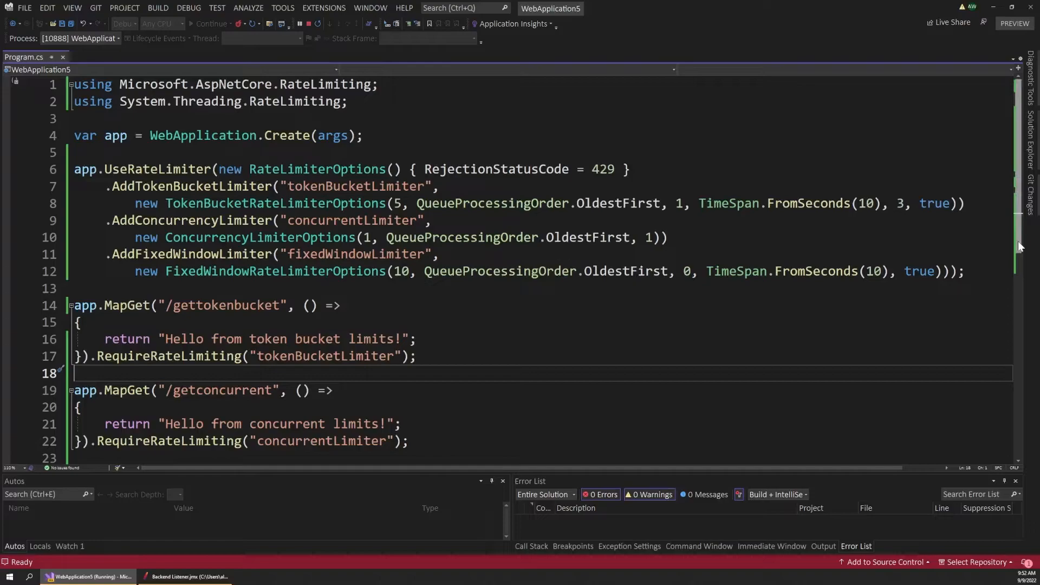
{"action": "scroll", "scroll_direction": "down", "scroll_amount": 3}
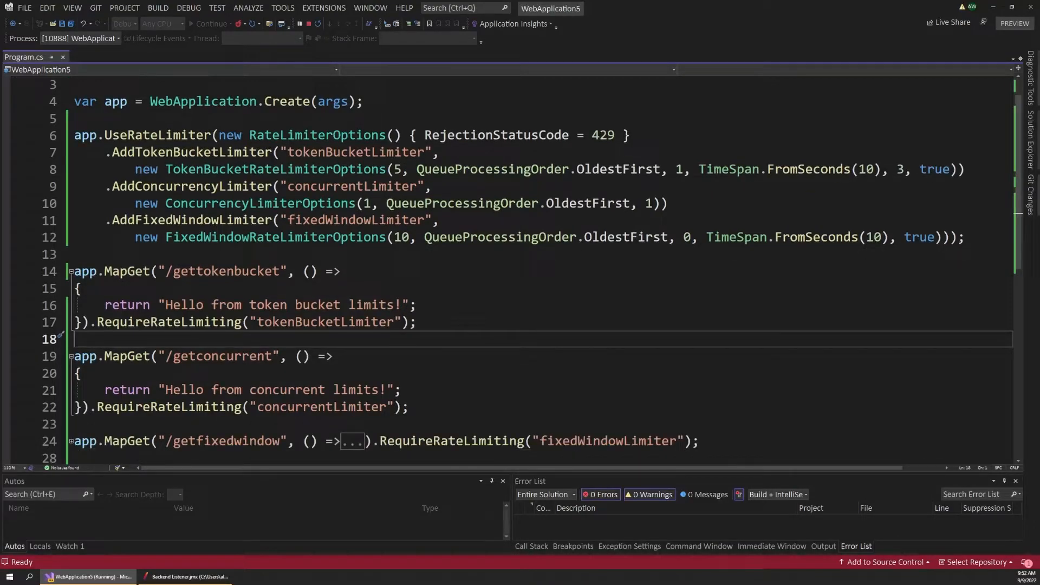
Step: Expand /getconcurrent and trace its RequireRateLimiting call to the concurrentLimiter policy
{"action": "double_click", "coordinate": [222, 356]}
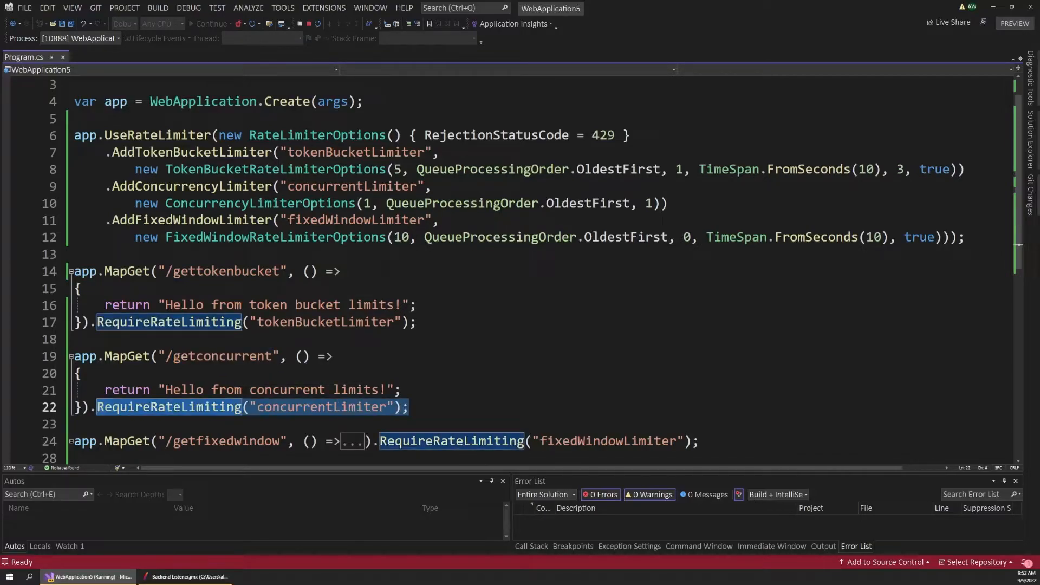
{"action": "double_click", "coordinate": [320, 407]}
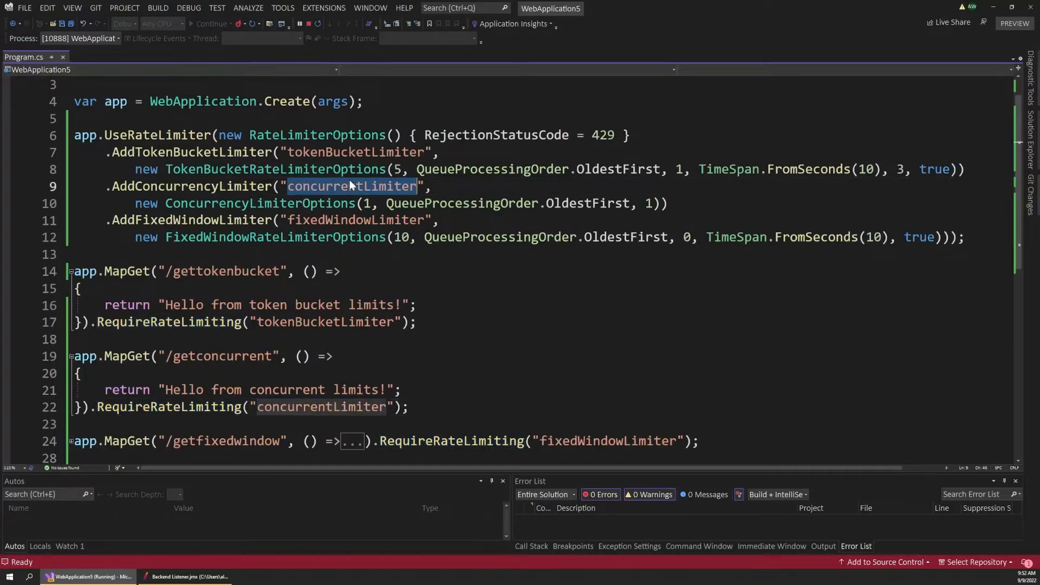
{"action": "left_click", "coordinate": [186, 575]}
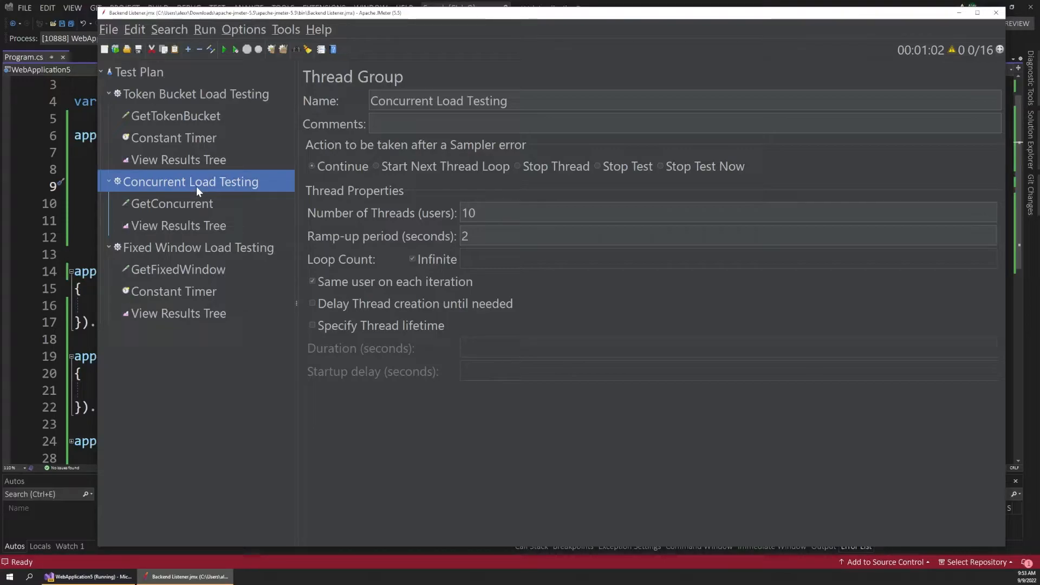
{"action": "mouse_move", "coordinate": [450, 217]}
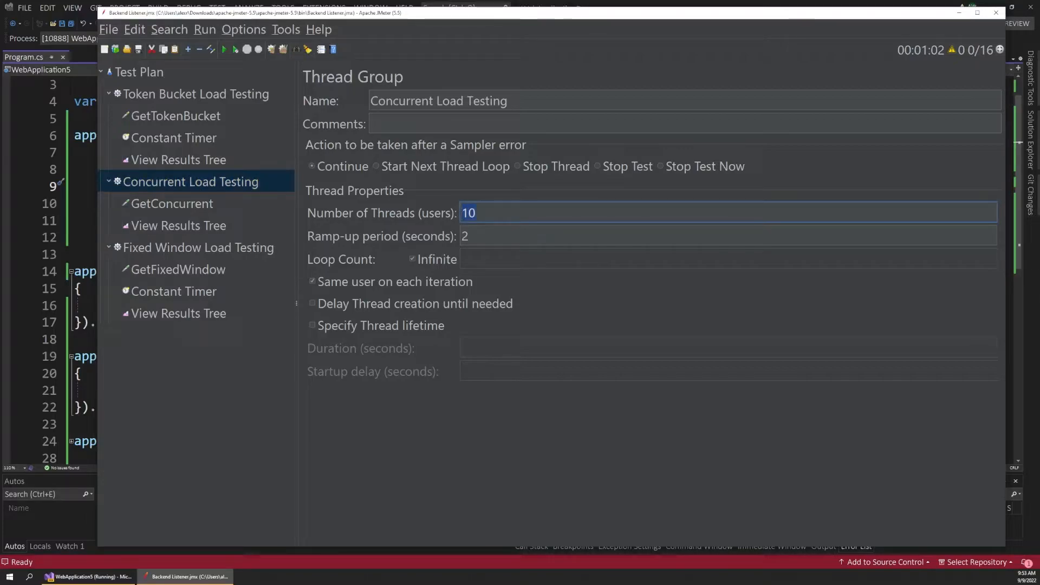
Step: Check the Concurrent Load Testing group's 10 users and open its View Results Tree listener
{"action": "left_click", "coordinate": [465, 235]}
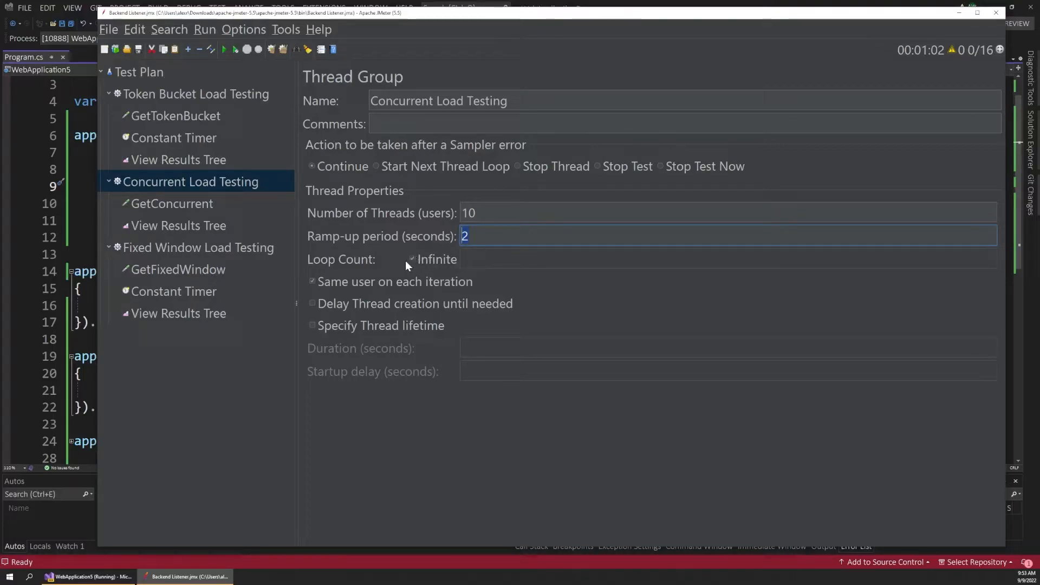
{"action": "mouse_move", "coordinate": [265, 237]}
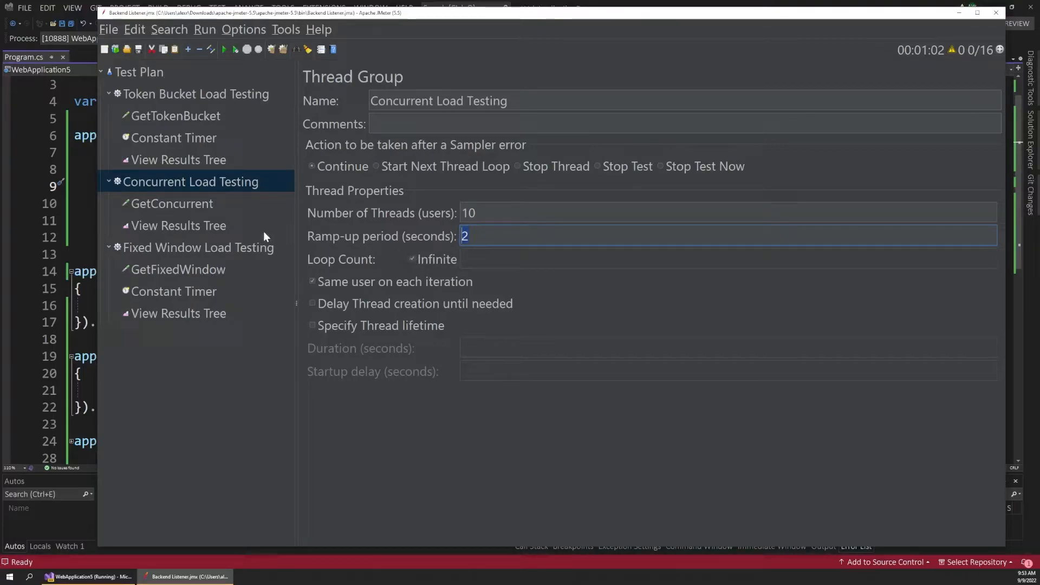
{"action": "right_click", "coordinate": [178, 225]}
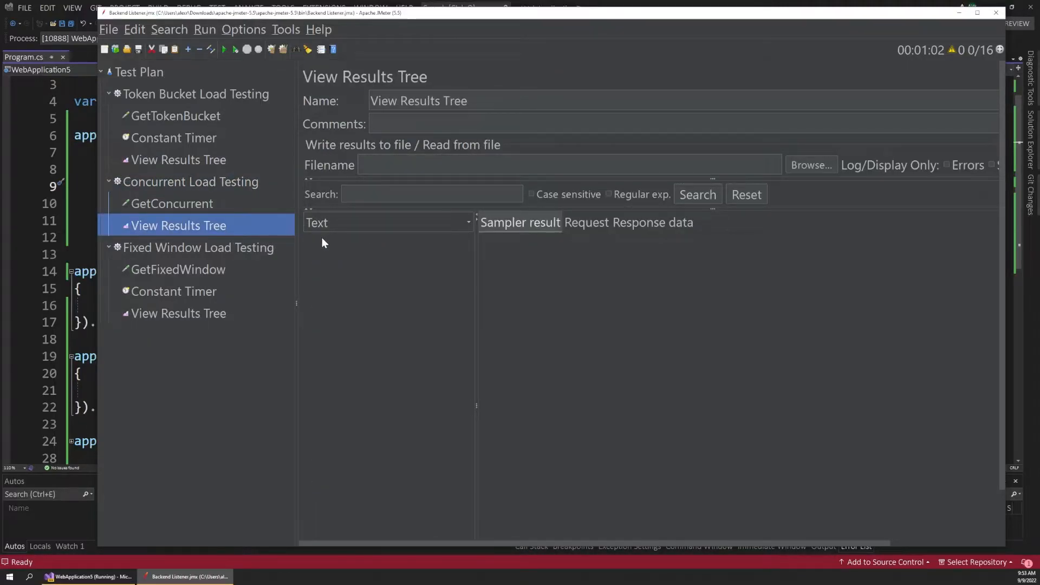
Step: Run the concurrent test, read a GetConcurrent sample's 429 Too Many Requests result, and stop it
{"action": "left_click", "coordinate": [224, 49]}
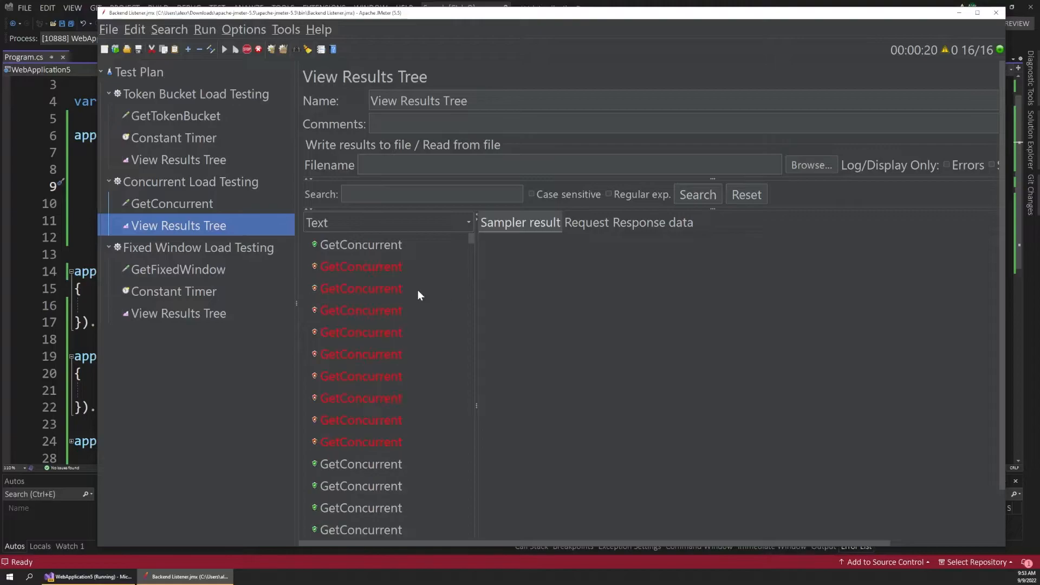
{"action": "left_click", "coordinate": [360, 244]}
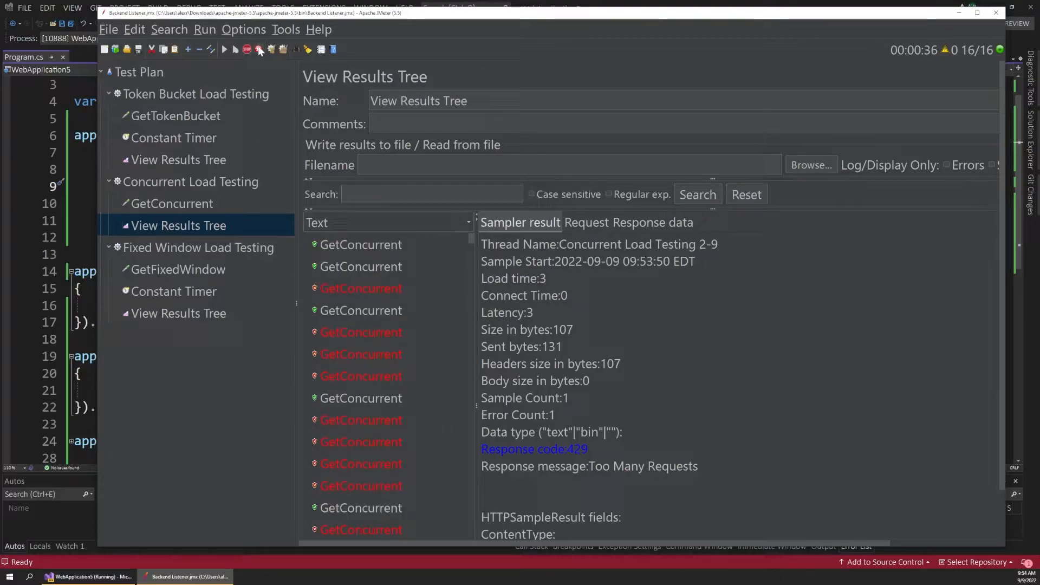
{"action": "left_click", "coordinate": [247, 49]}
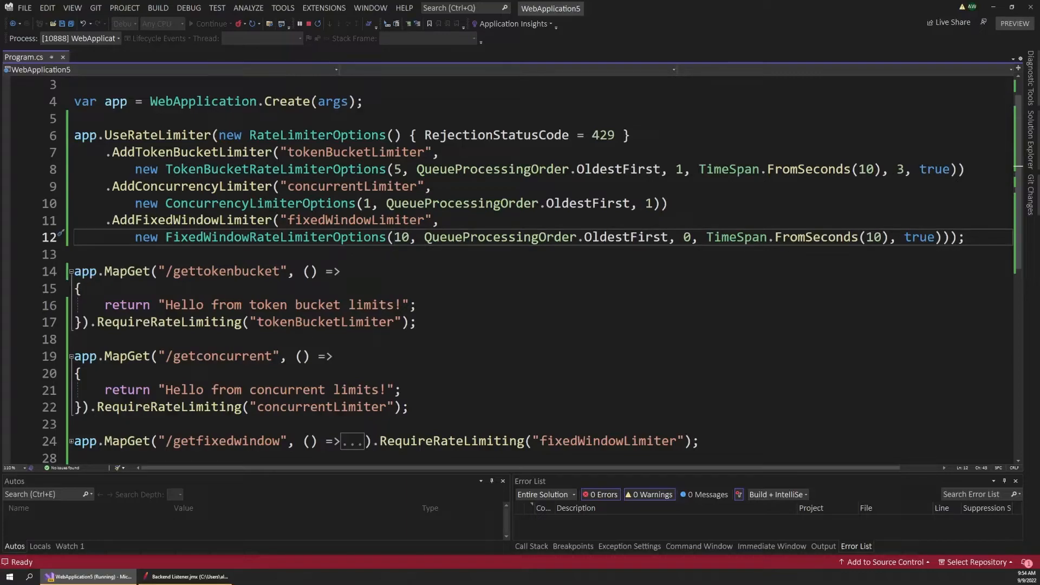
Step: Highlight the FixedWindowRateLimiterOptions arguments: 10 permits, OldestFirst, queue 0, 10-second window
{"action": "left_click", "coordinate": [394, 237]}
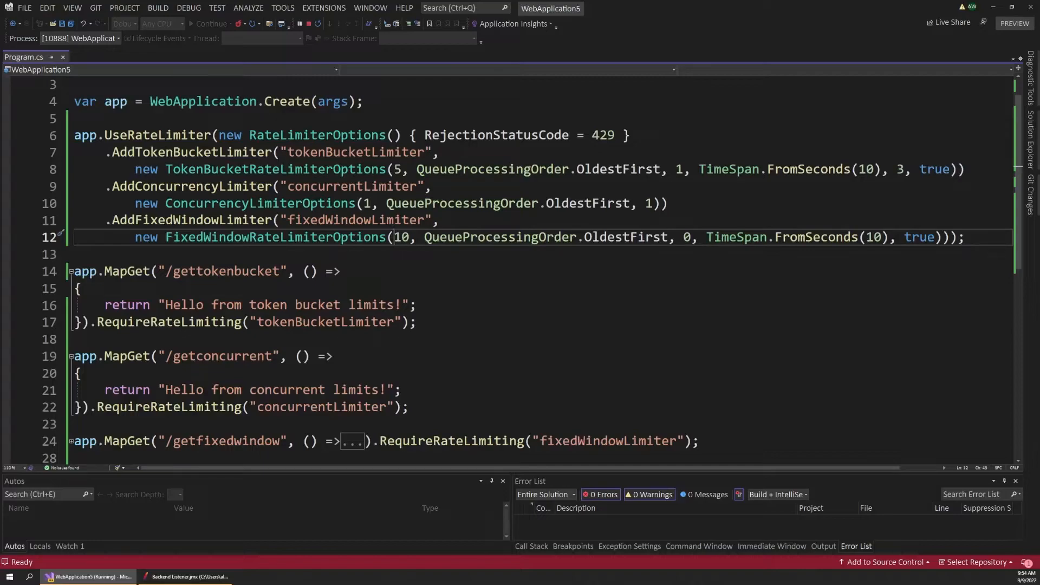
{"action": "mouse_move", "coordinate": [400, 237]}
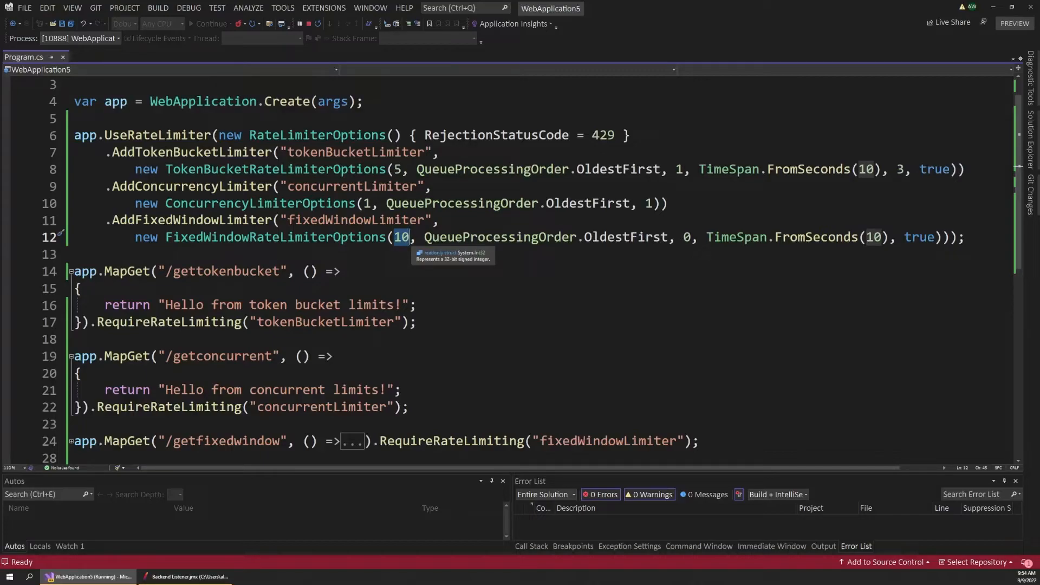
{"action": "left_click_drag", "start_coordinate": [410, 238], "coordinate": [692, 237]}
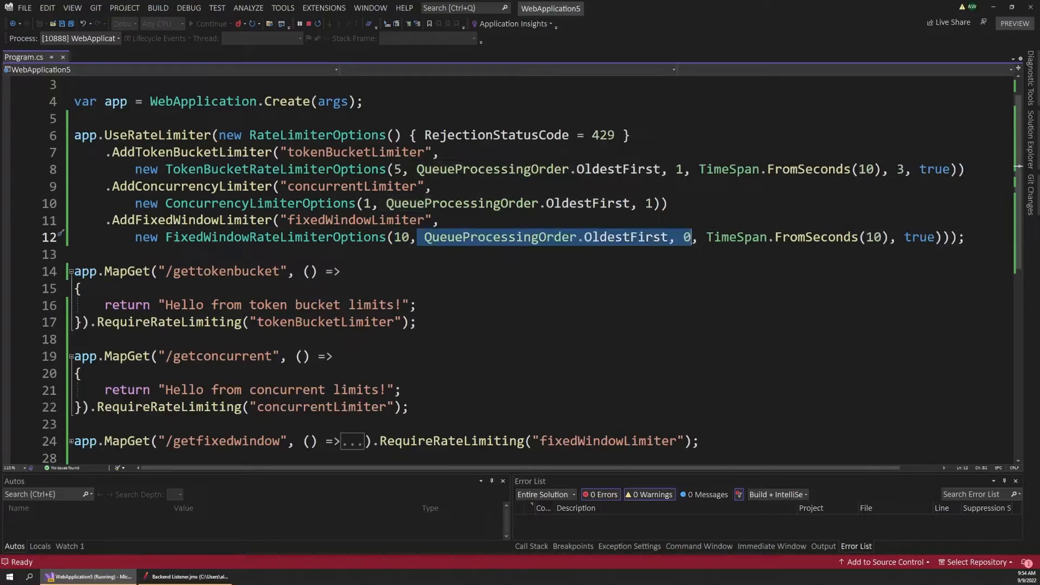
{"action": "left_click", "coordinate": [706, 237]}
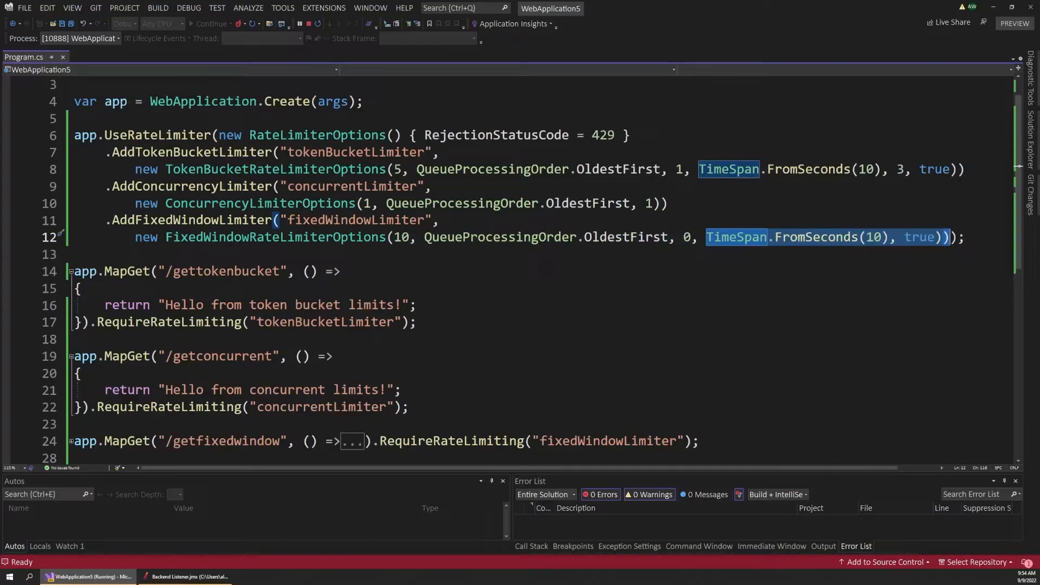
{"action": "mouse_move", "coordinate": [734, 237]}
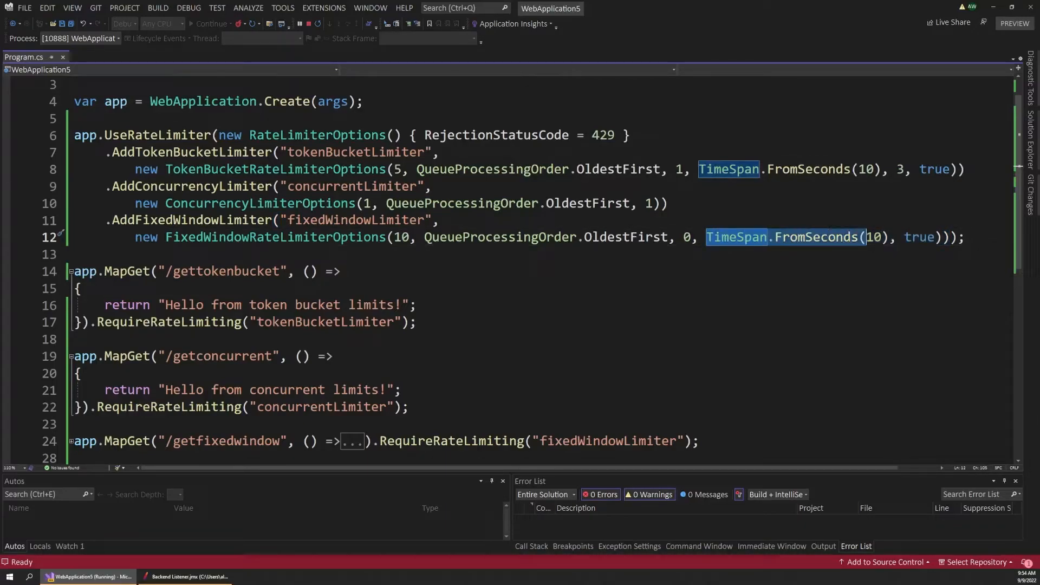
{"action": "mouse_move", "coordinate": [874, 238]}
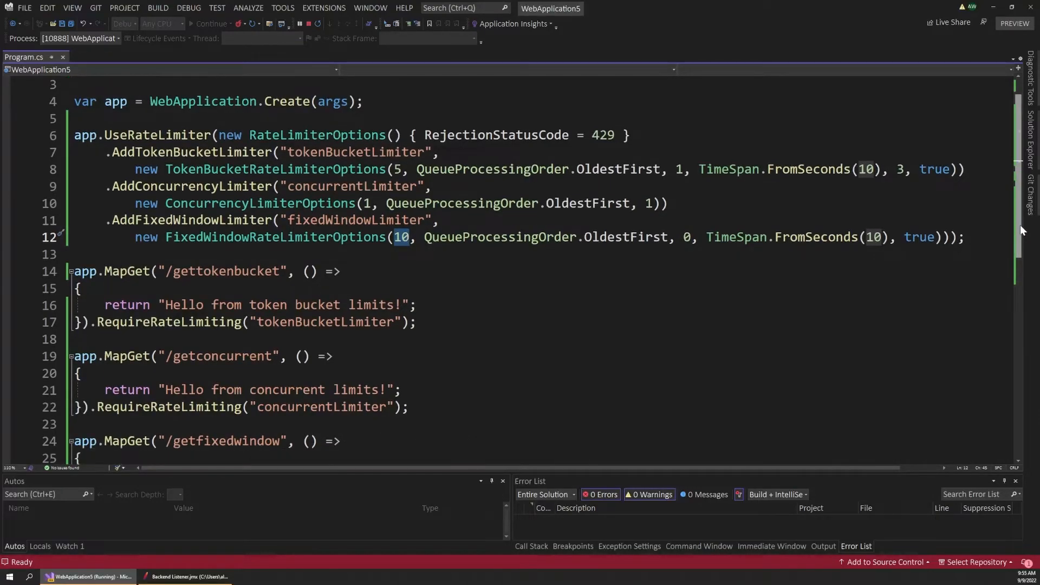
Step: Expand the /getfixedwindow endpoint returning "Hello from fixed window tokens!" under fixedWindowLimiter
{"action": "scroll", "scroll_direction": "down", "scroll_amount": 3}
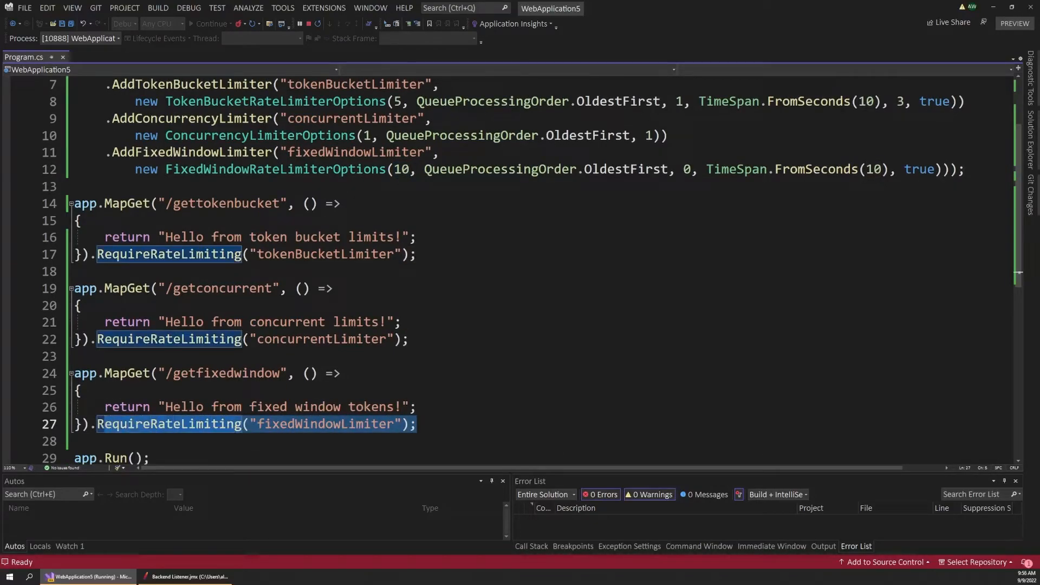
{"action": "double_click", "coordinate": [219, 373]}
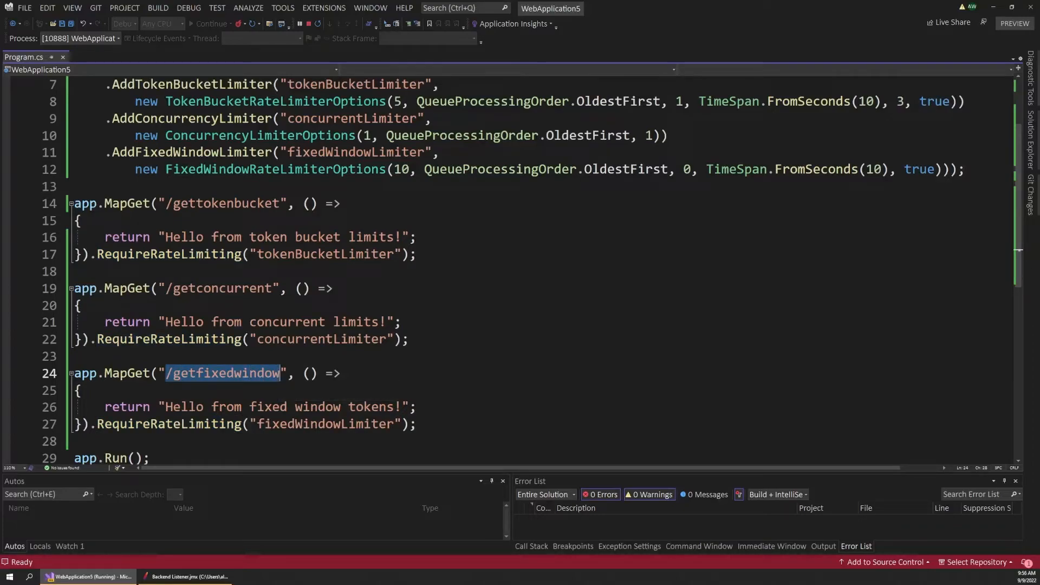
Step: Run the fixed window load test from its View Results Tree
{"action": "left_click", "coordinate": [188, 575]}
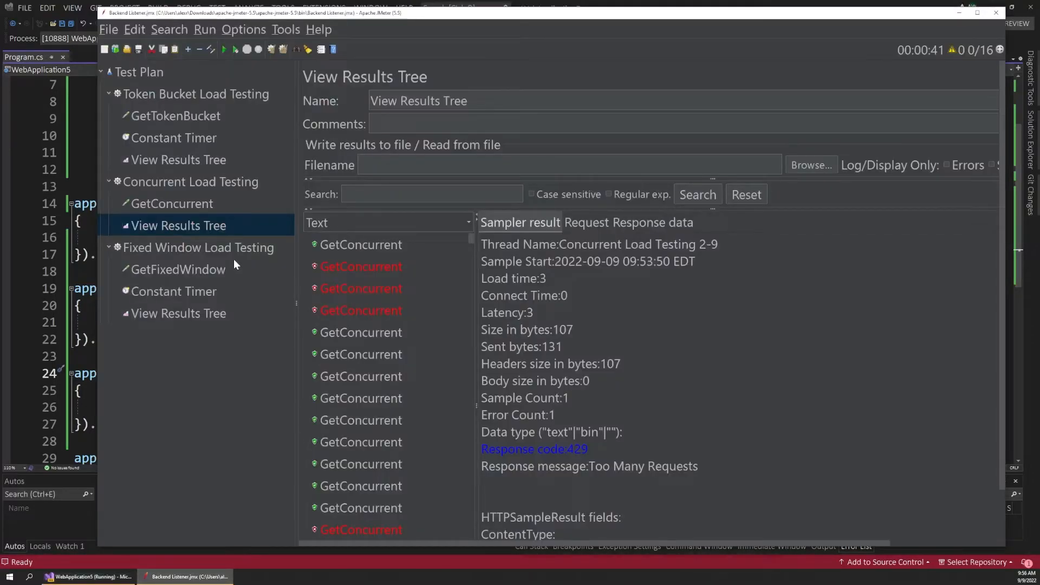
{"action": "left_click", "coordinate": [178, 313]}
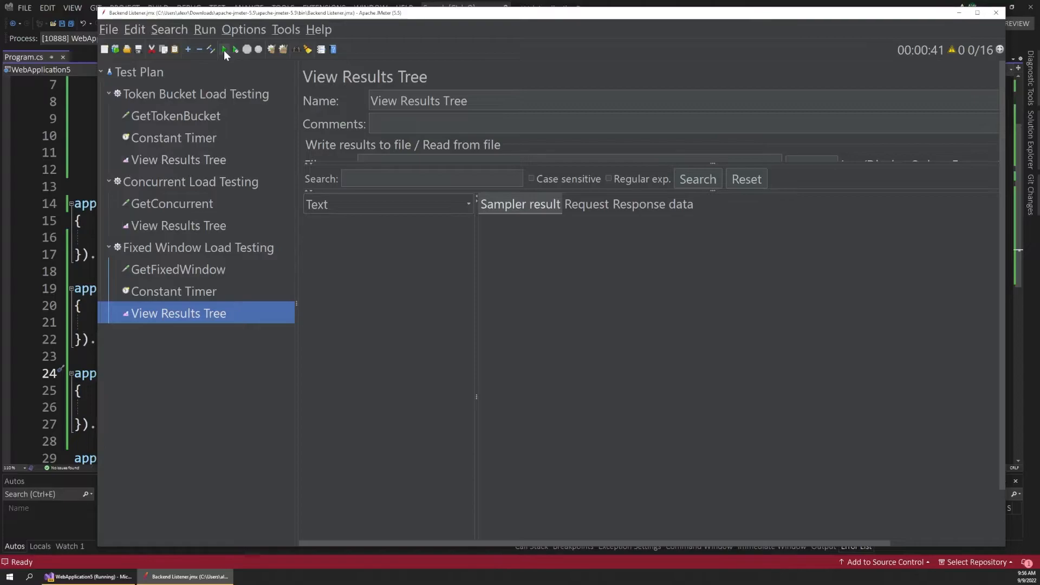
{"action": "mouse_move", "coordinate": [225, 49]}
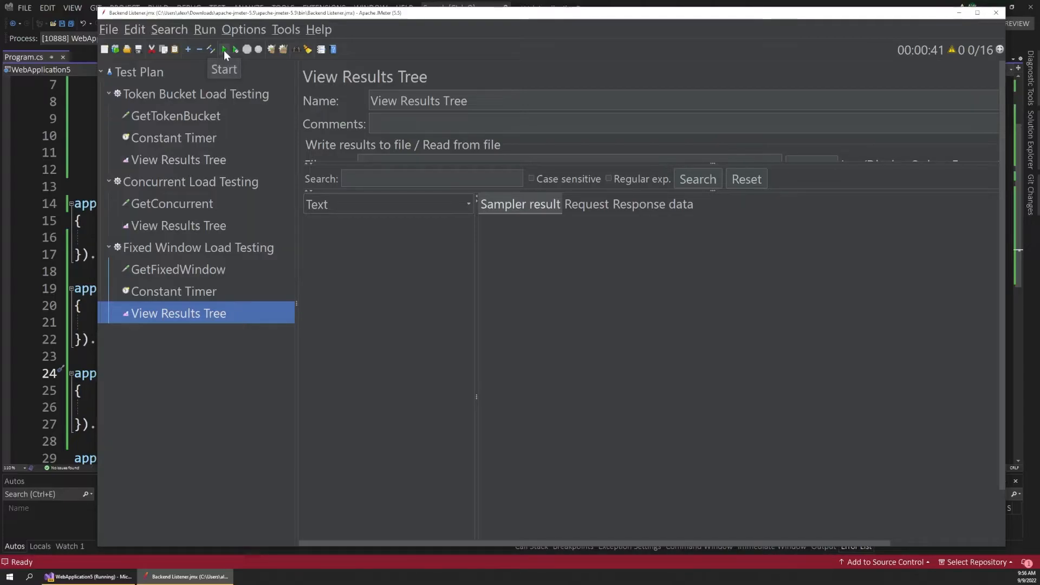
{"action": "left_click", "coordinate": [224, 49]}
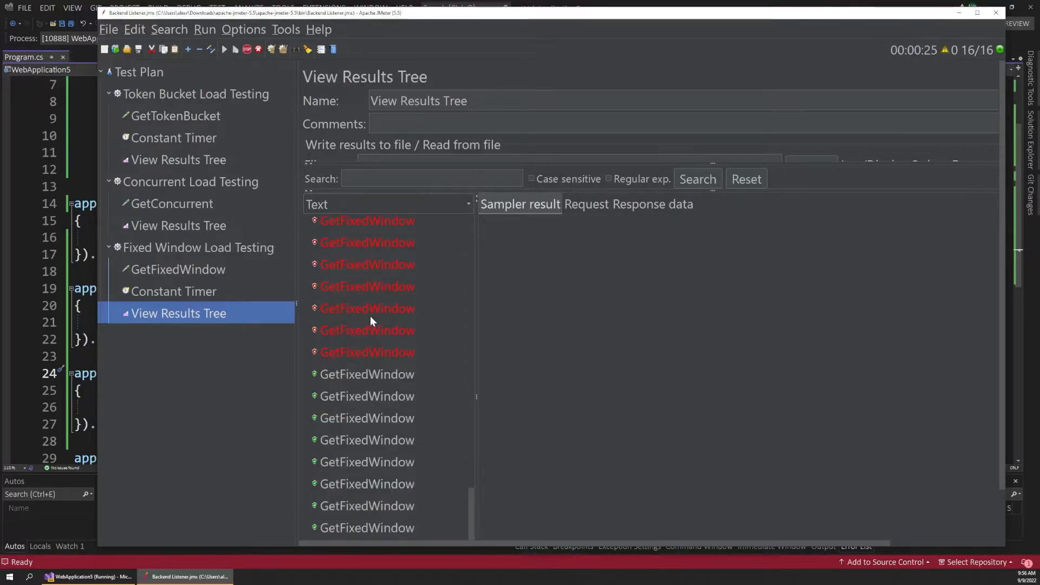
Step: Inspect a failing GetFixedWindow sample (429 Too Many Requests), stop the test and return to the code
{"action": "left_click", "coordinate": [366, 307]}
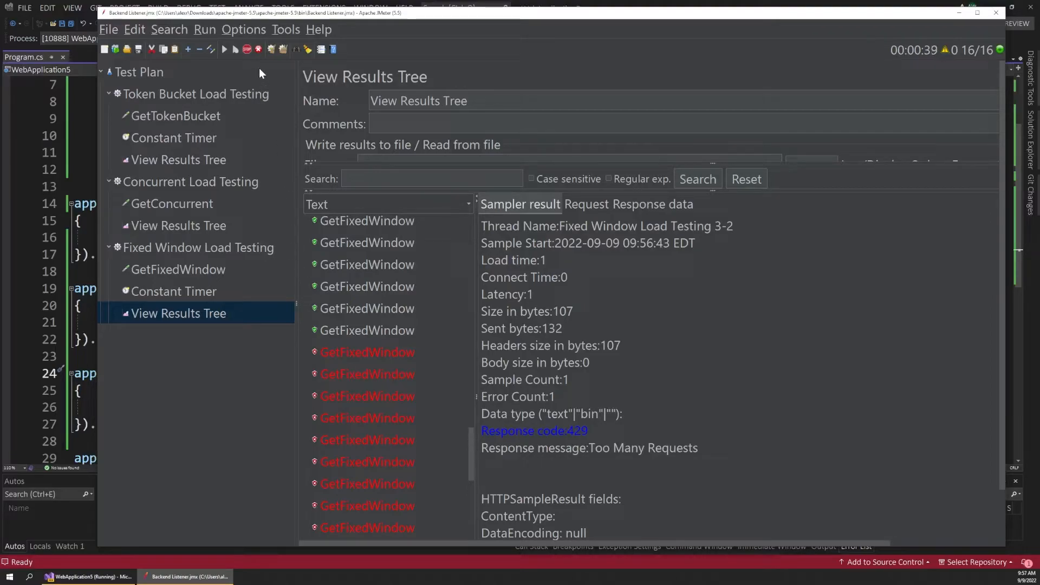
{"action": "left_click", "coordinate": [246, 49]}
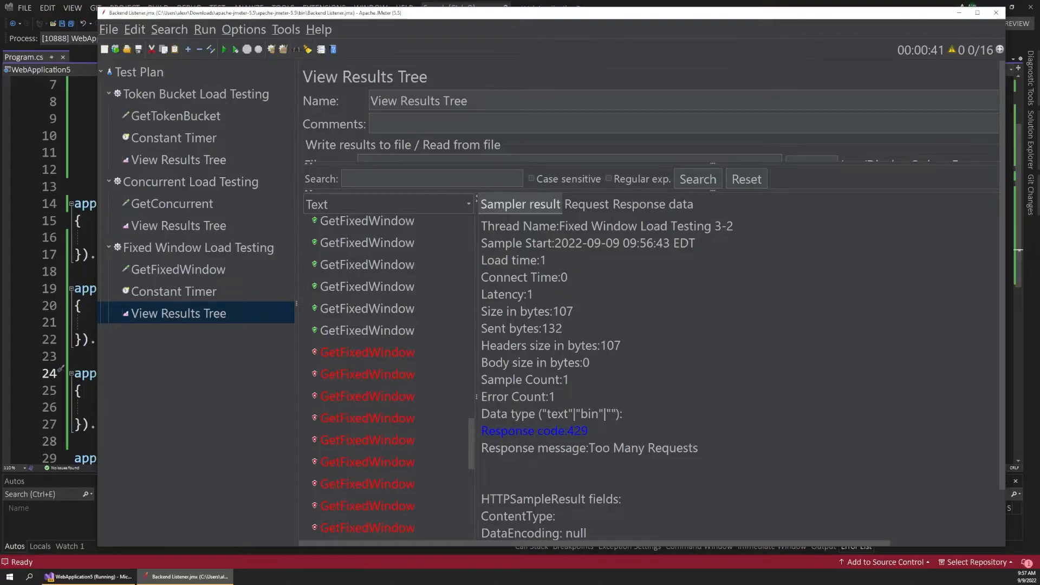
{"action": "left_click", "coordinate": [90, 575]}
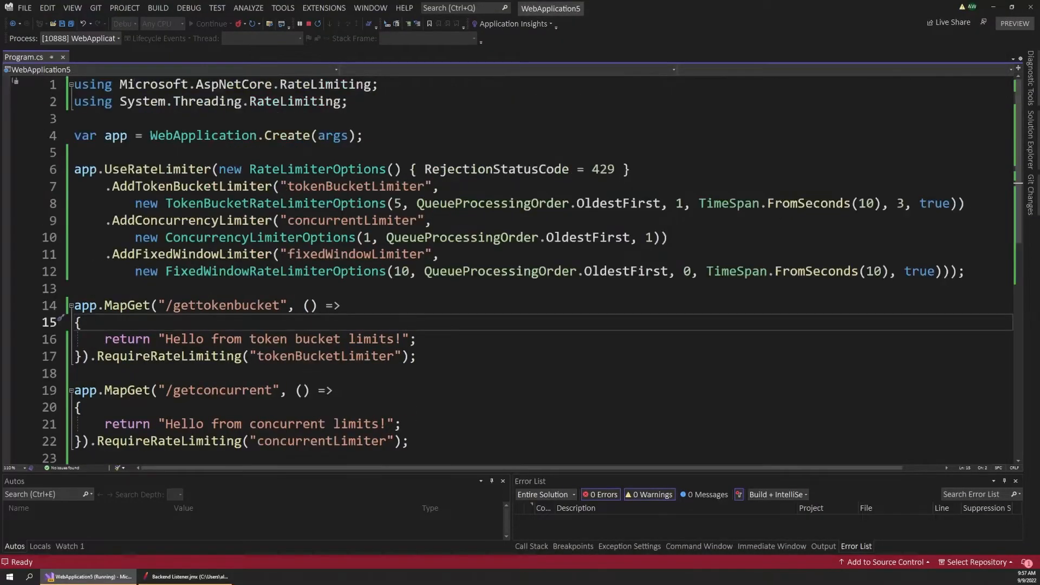
{"action": "mouse_move", "coordinate": [501, 237]}
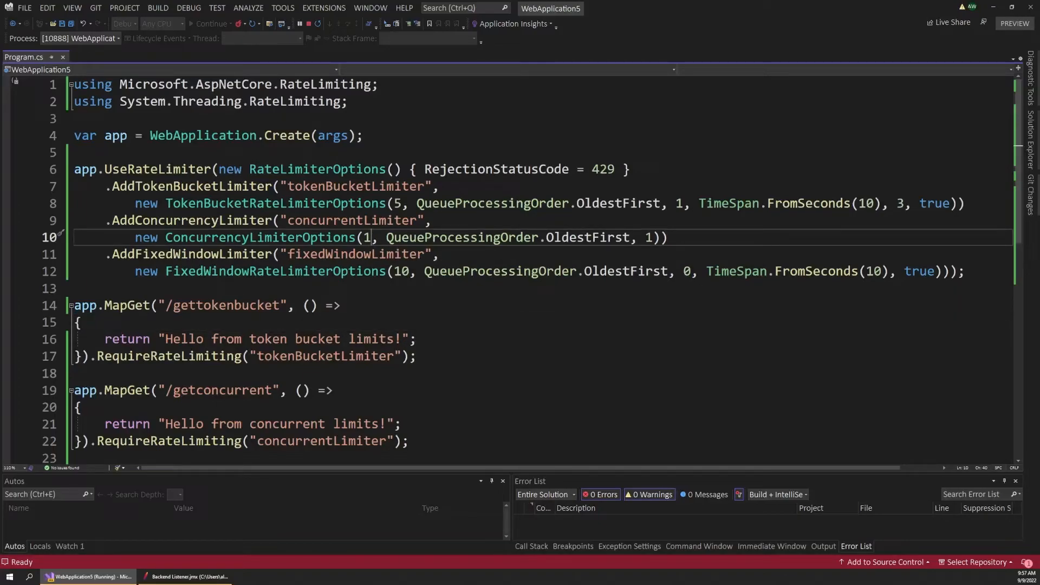
Step: Set the concurrency and fixed window limiter queue limits to 100 and restart the app
{"action": "type", "text": "0"}
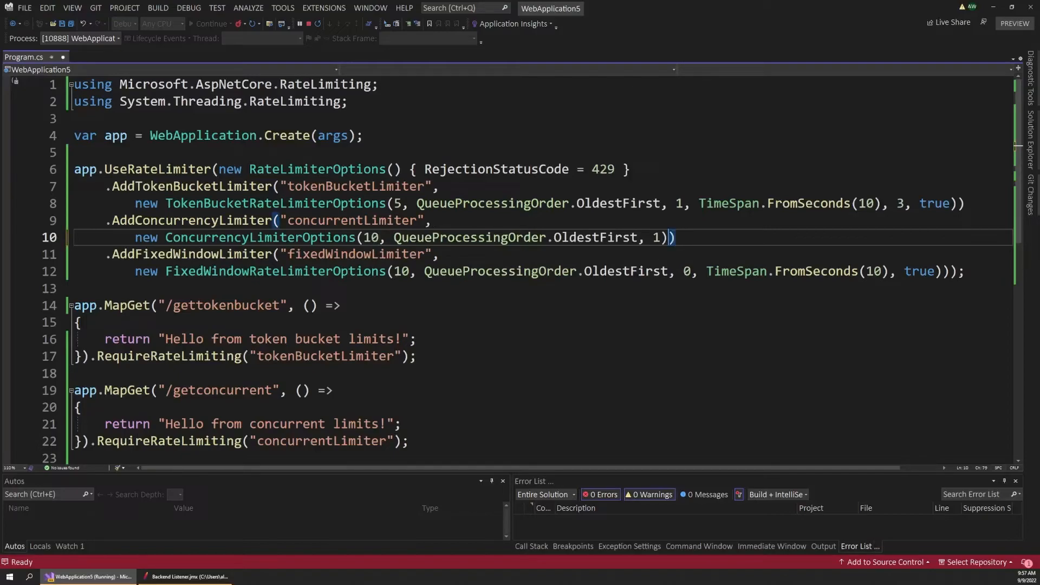
{"action": "type", "text": "00"}
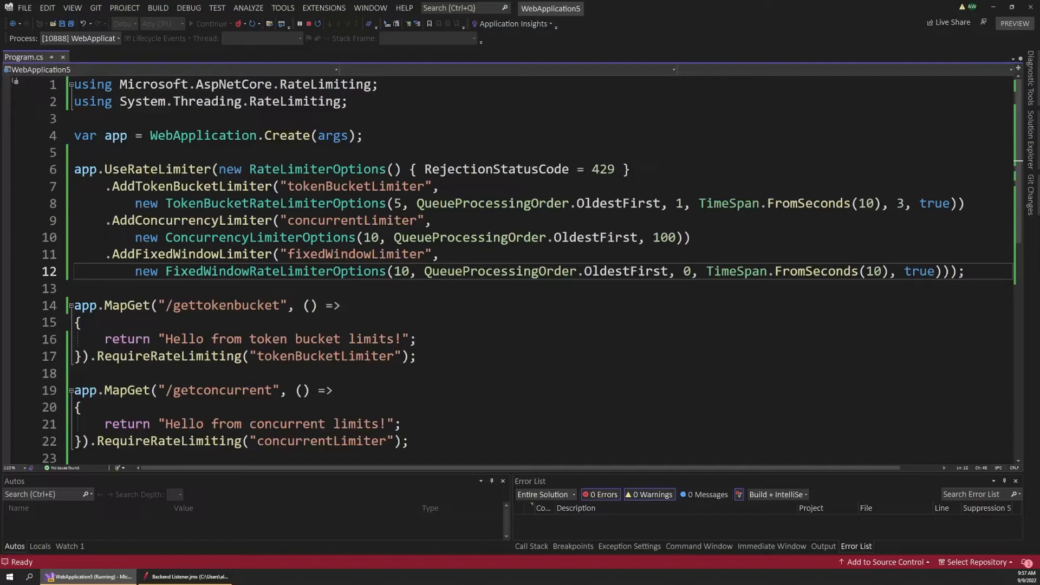
{"action": "right_click", "coordinate": [401, 271]}
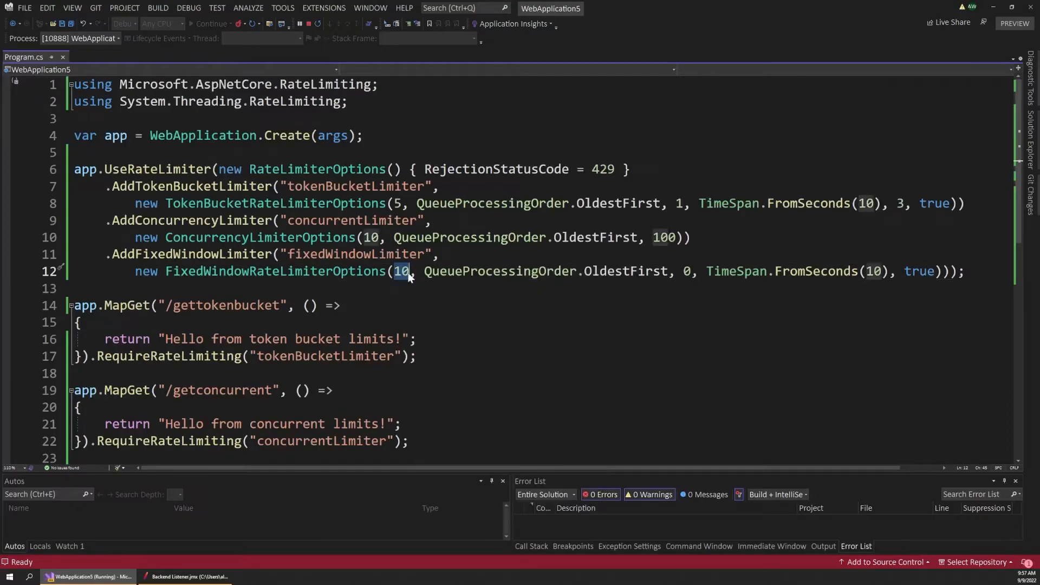
{"action": "mouse_move", "coordinate": [401, 271]}
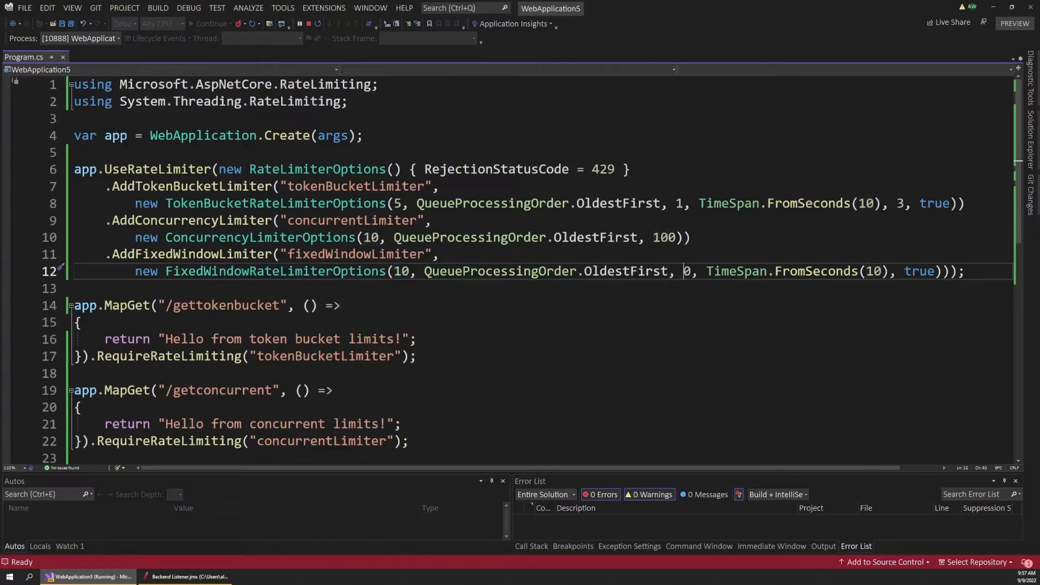
{"action": "type", "text": "100"}
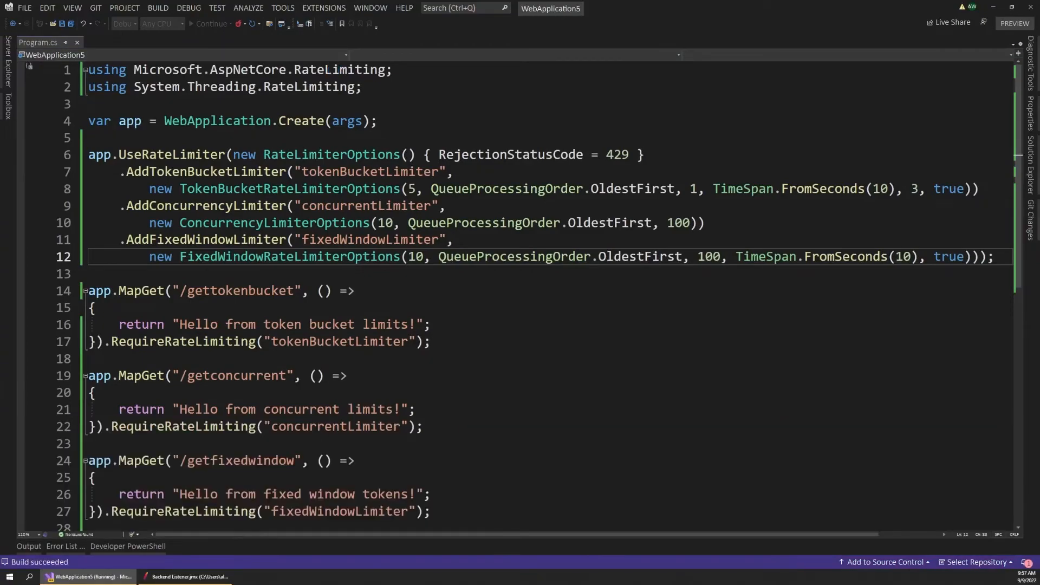
{"action": "left_click", "coordinate": [211, 22]}
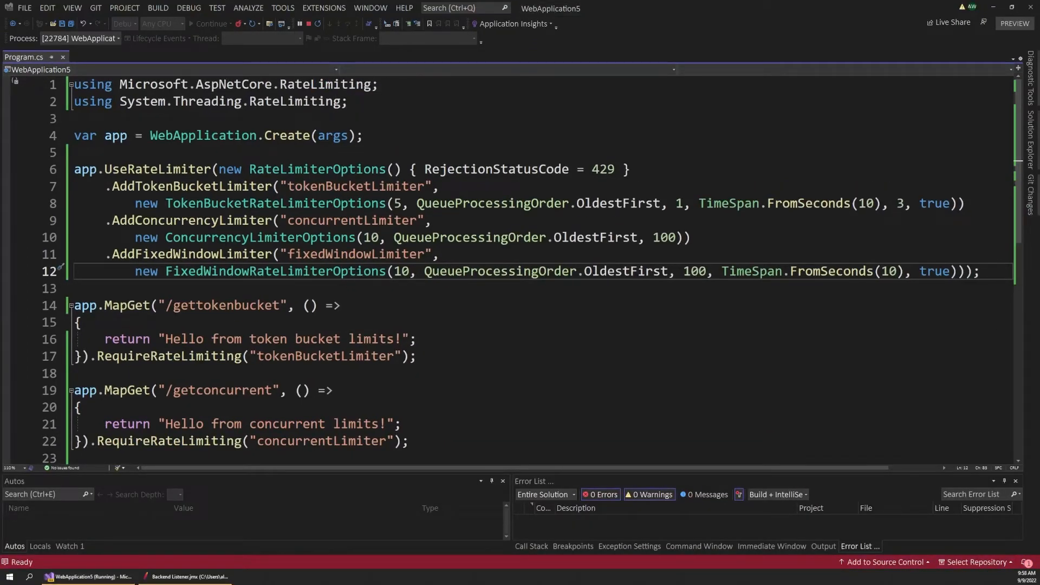
Step: Clear the old concurrent test results and review the concurrent thread group
{"action": "left_click", "coordinate": [187, 576]}
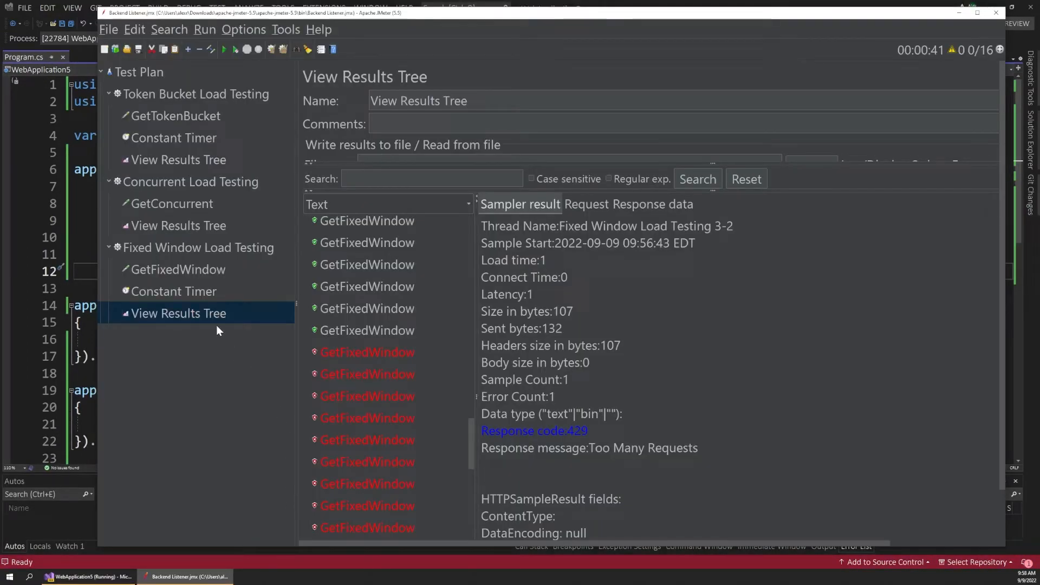
{"action": "right_click", "coordinate": [178, 225]}
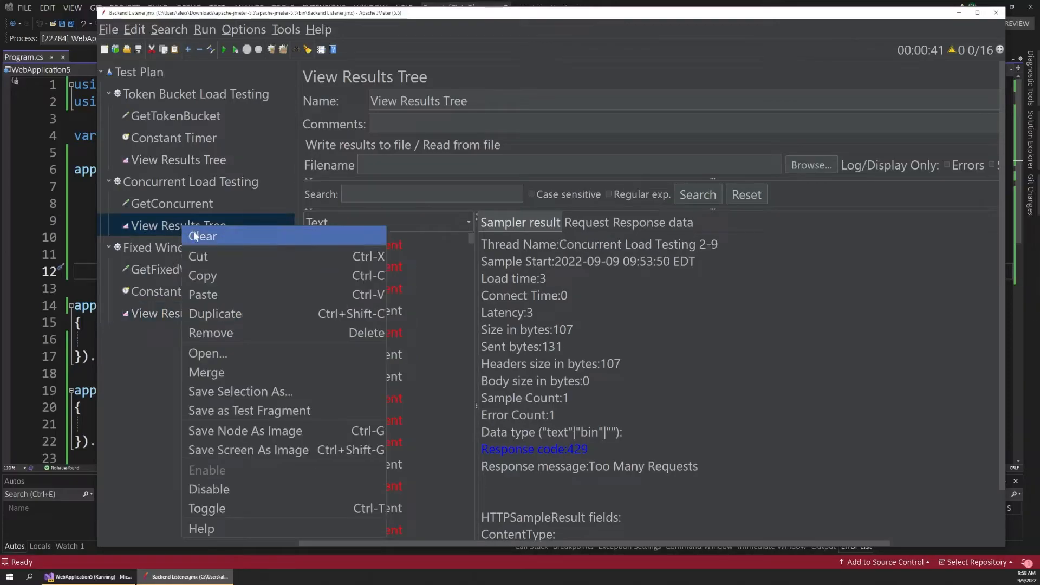
{"action": "left_click", "coordinate": [206, 236]}
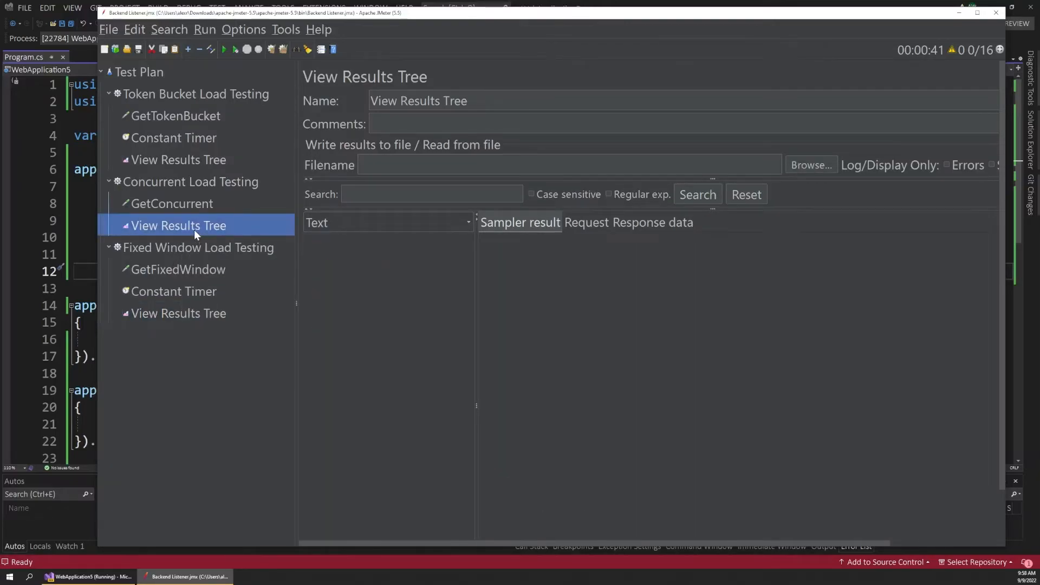
{"action": "mouse_move", "coordinate": [193, 197]}
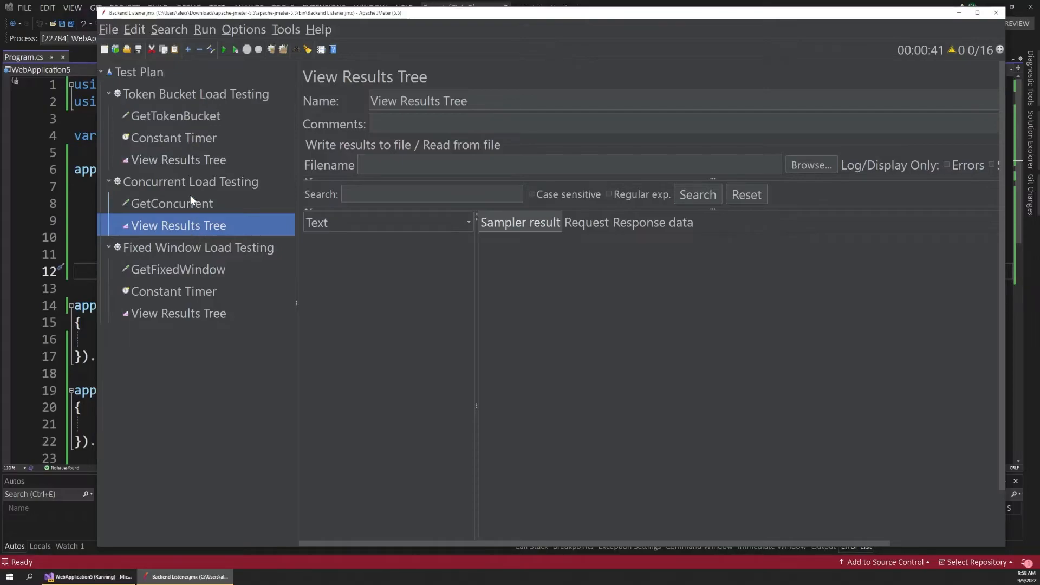
{"action": "mouse_move", "coordinate": [220, 70]}
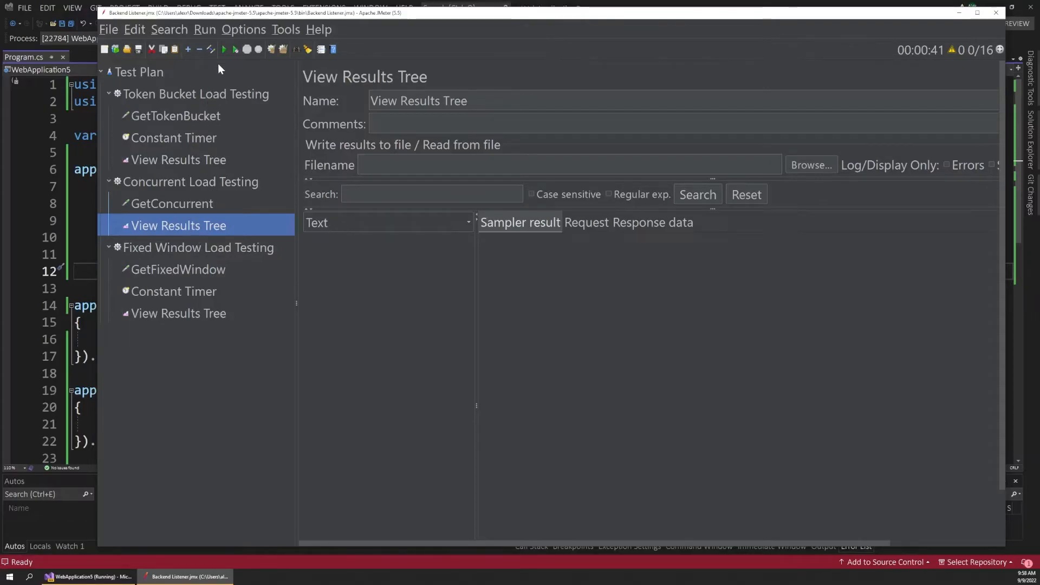
{"action": "left_click", "coordinate": [191, 181]}
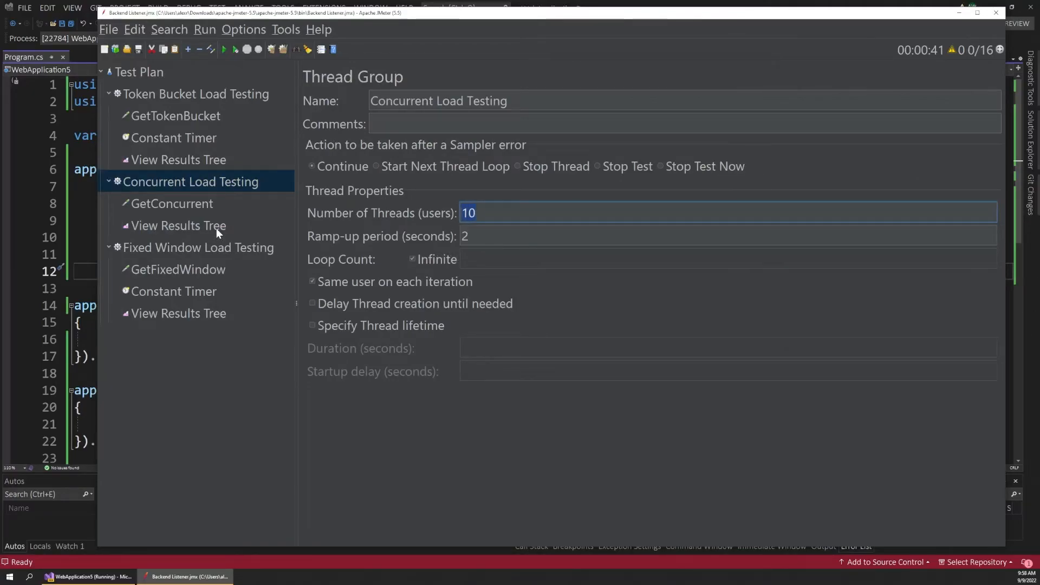
Step: Rerun the concurrent load test, now all GetConcurrent requests succeed, then stop it
{"action": "left_click", "coordinate": [178, 225]}
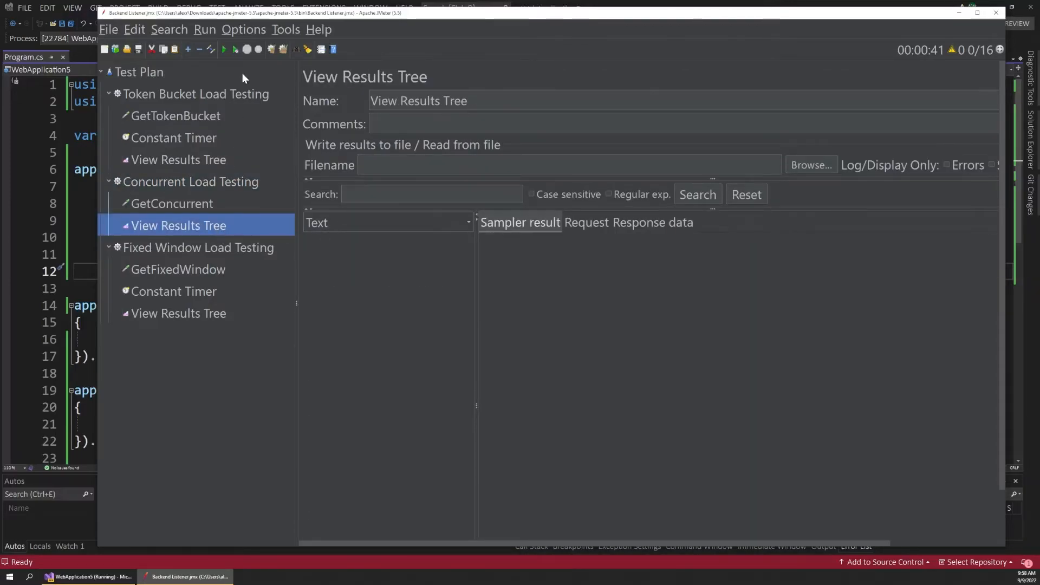
{"action": "left_click", "coordinate": [225, 49]}
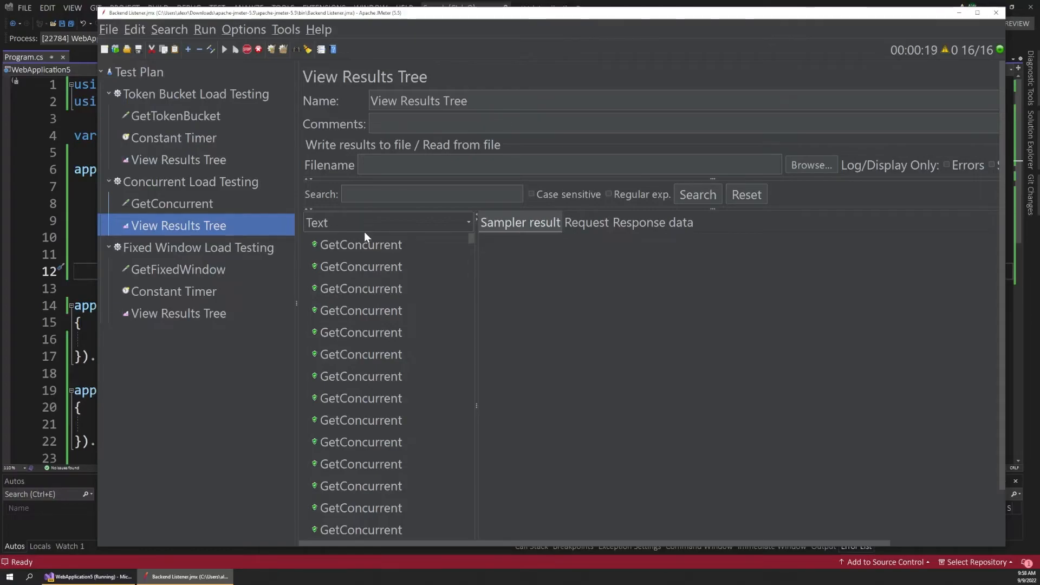
{"action": "left_click", "coordinate": [246, 49]}
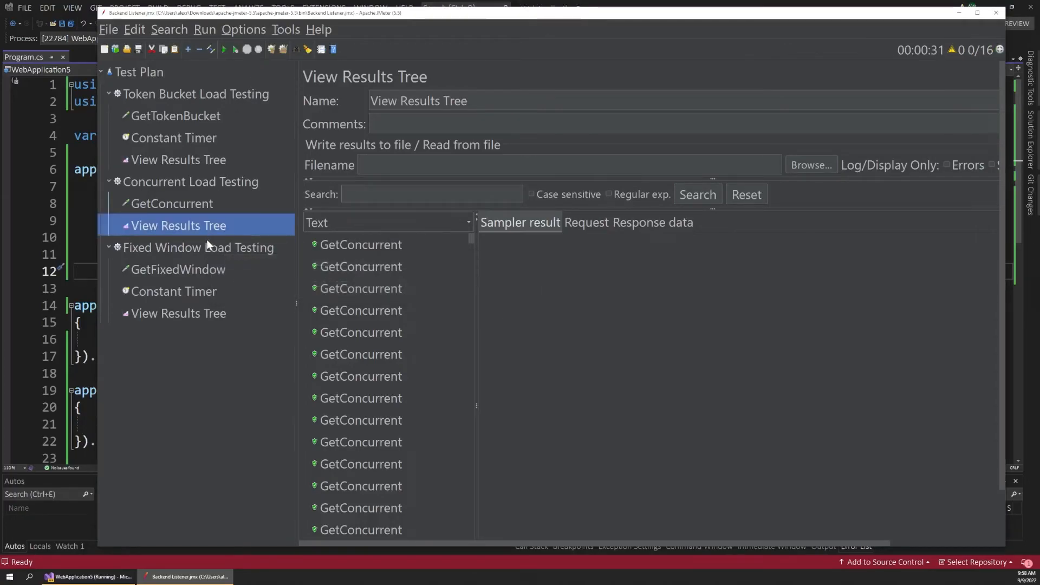
{"action": "left_click", "coordinate": [178, 313]}
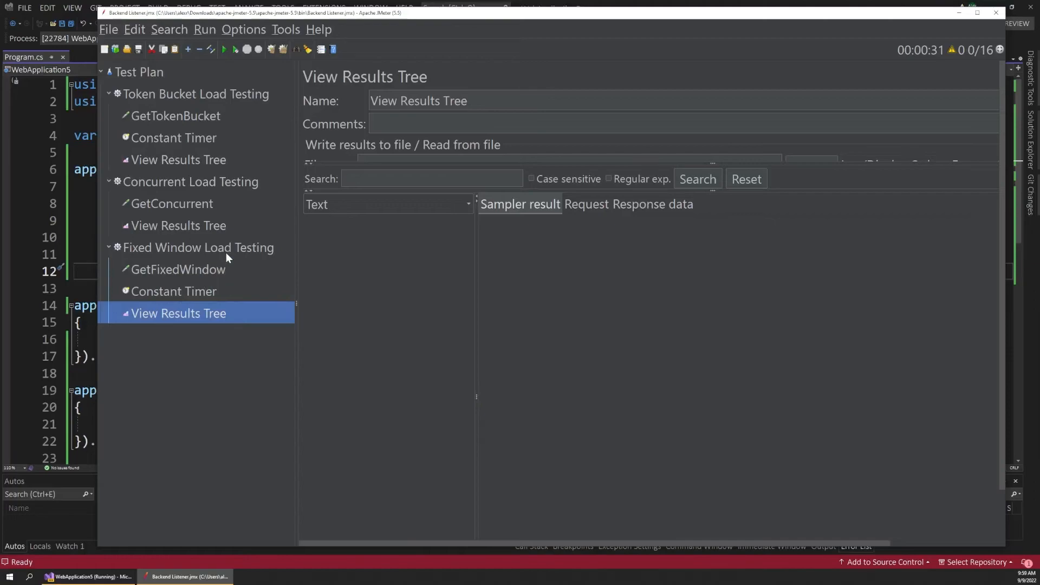
Step: Rerun the fixed window load test showing only successful GetFixedWindow requests, then return to the code
{"action": "left_click", "coordinate": [198, 247]}
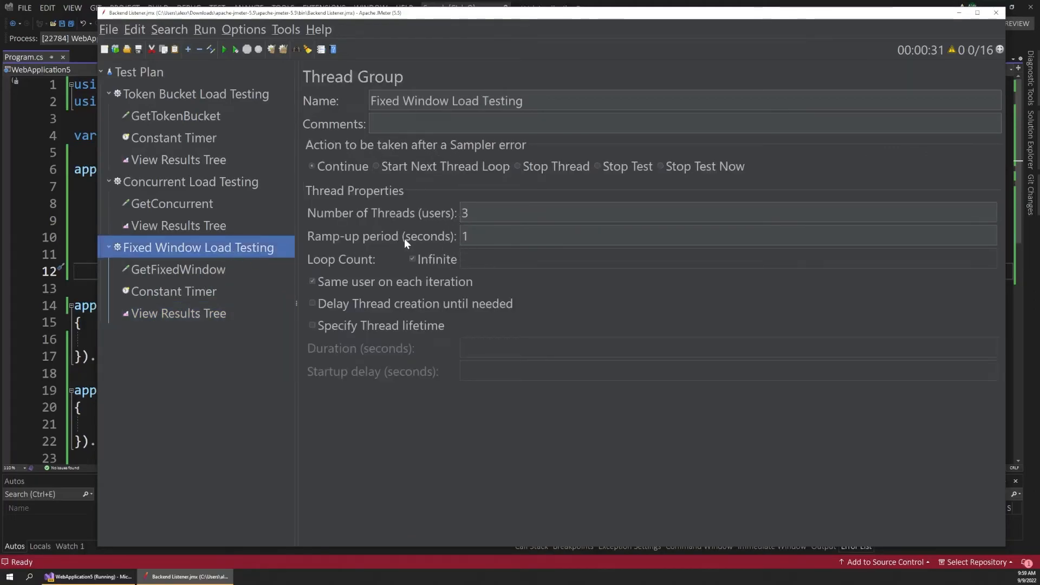
{"action": "left_click", "coordinate": [177, 313]}
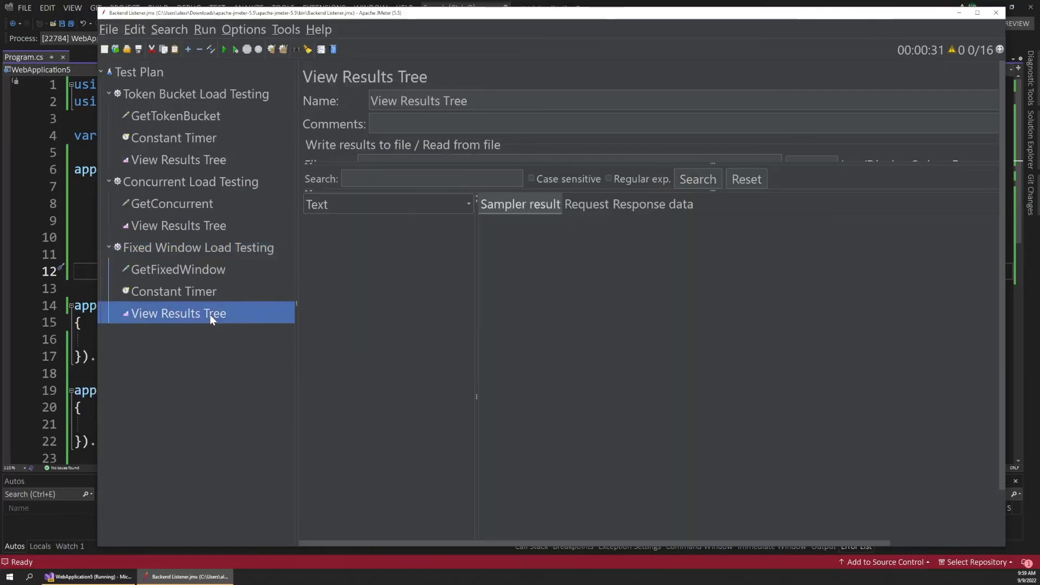
{"action": "left_click", "coordinate": [224, 48]}
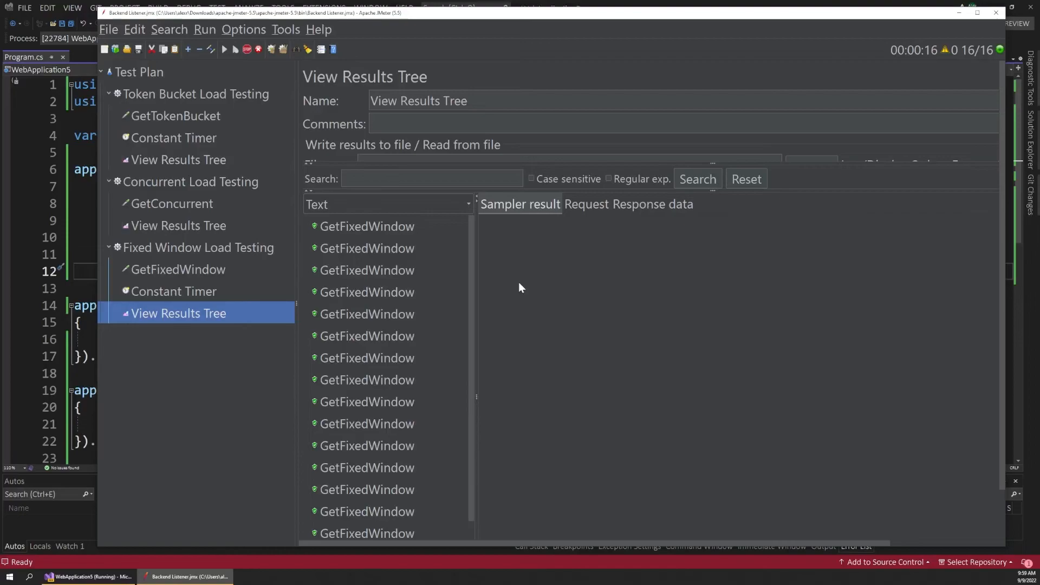
{"action": "scroll", "scroll_direction": "down", "scroll_amount": 3}
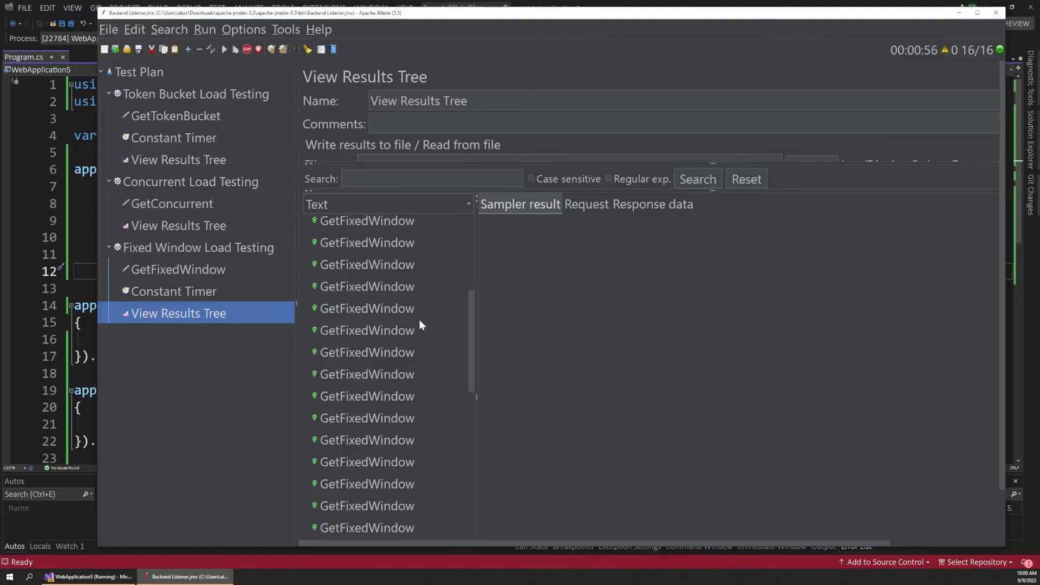
{"action": "mouse_move", "coordinate": [103, 266]}
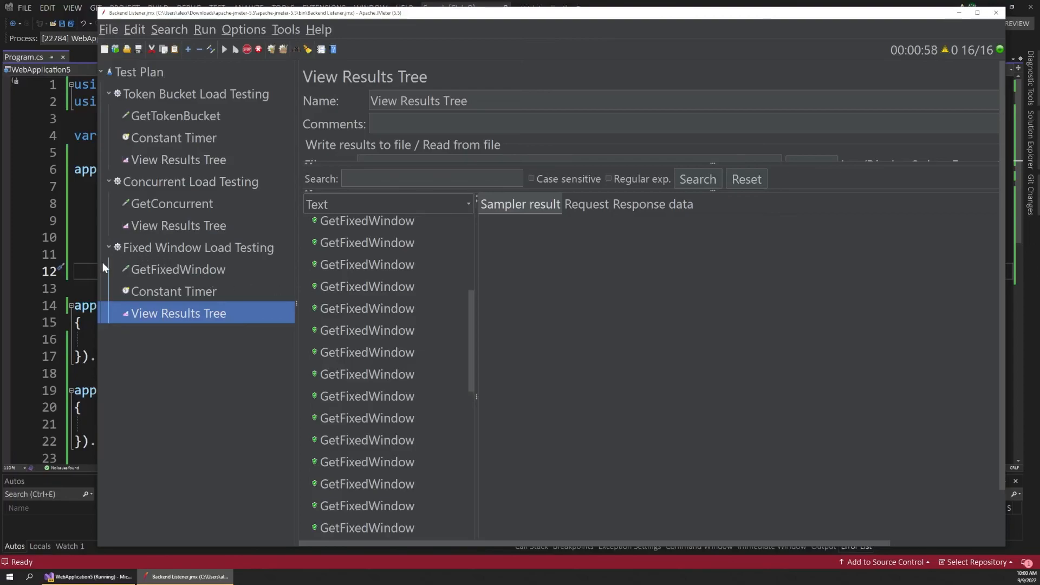
{"action": "left_click", "coordinate": [90, 575]}
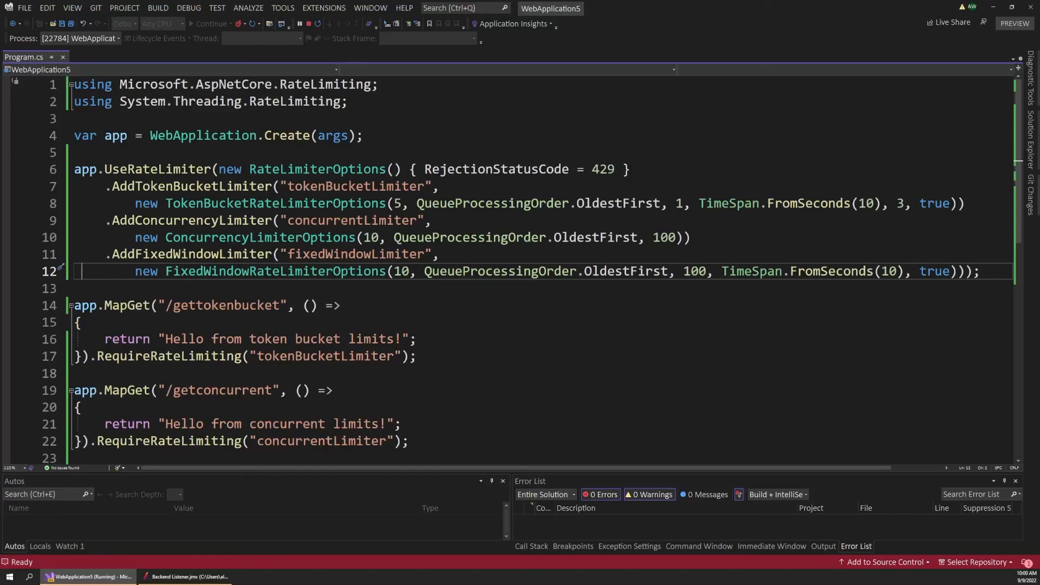